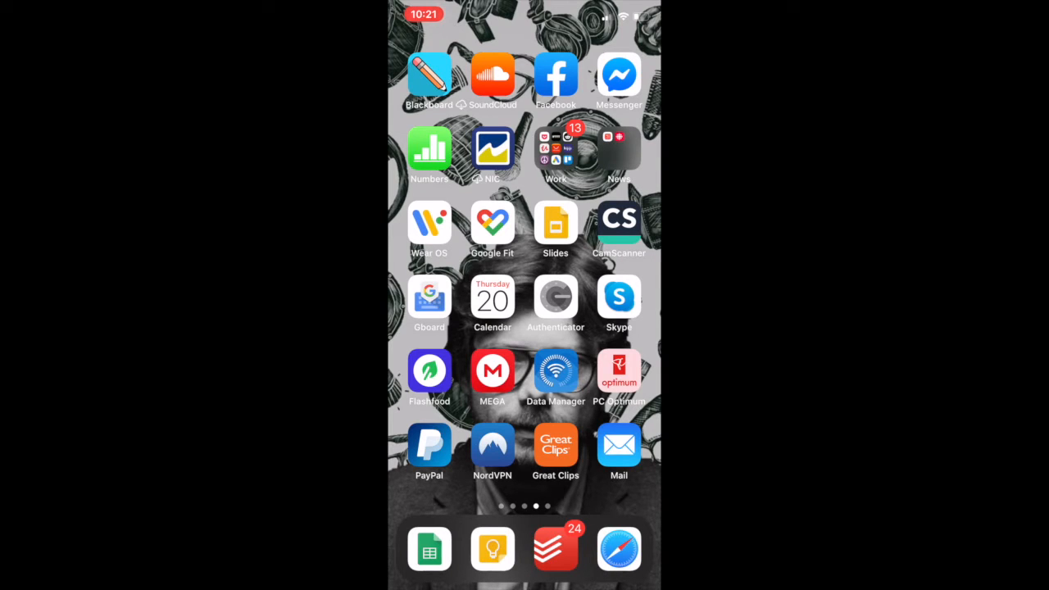
Launch the Mail app from the home screen to its Welcome to Mail provider list.
left_click(619, 446)
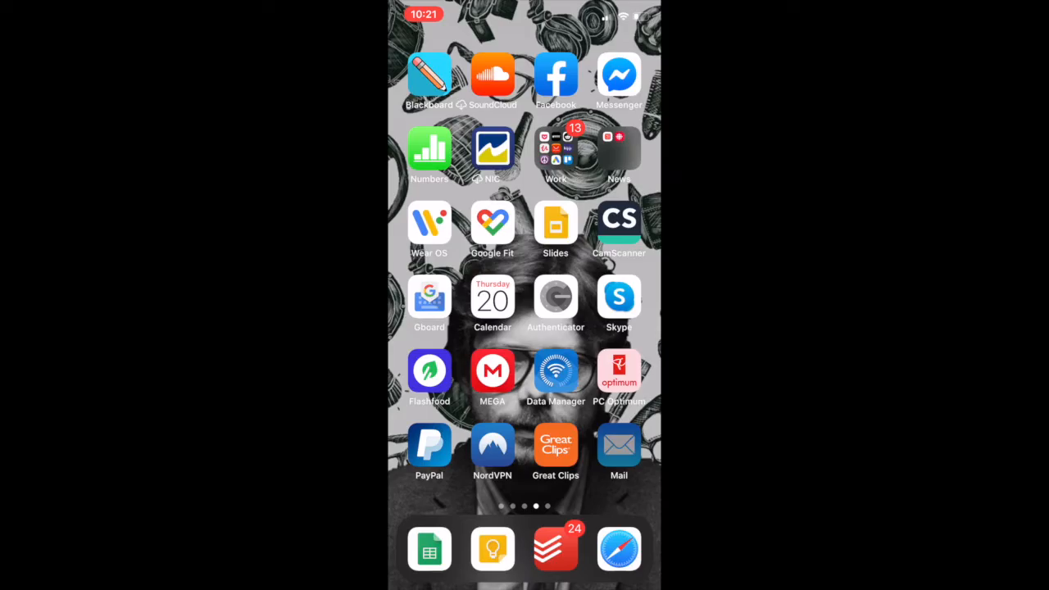
left_click(619, 446)
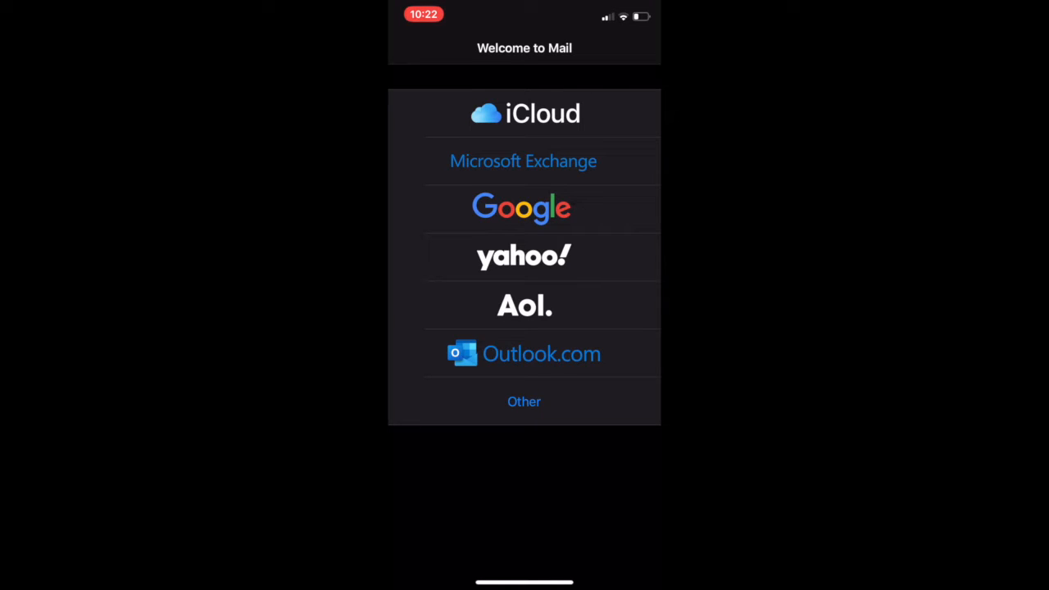
left_click(524, 207)
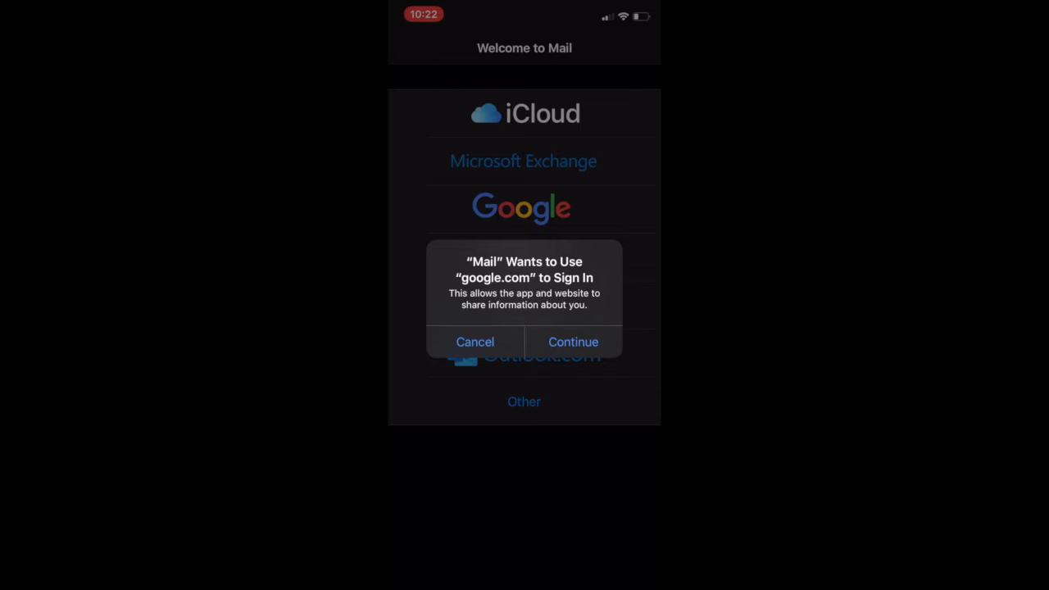
left_click(574, 343)
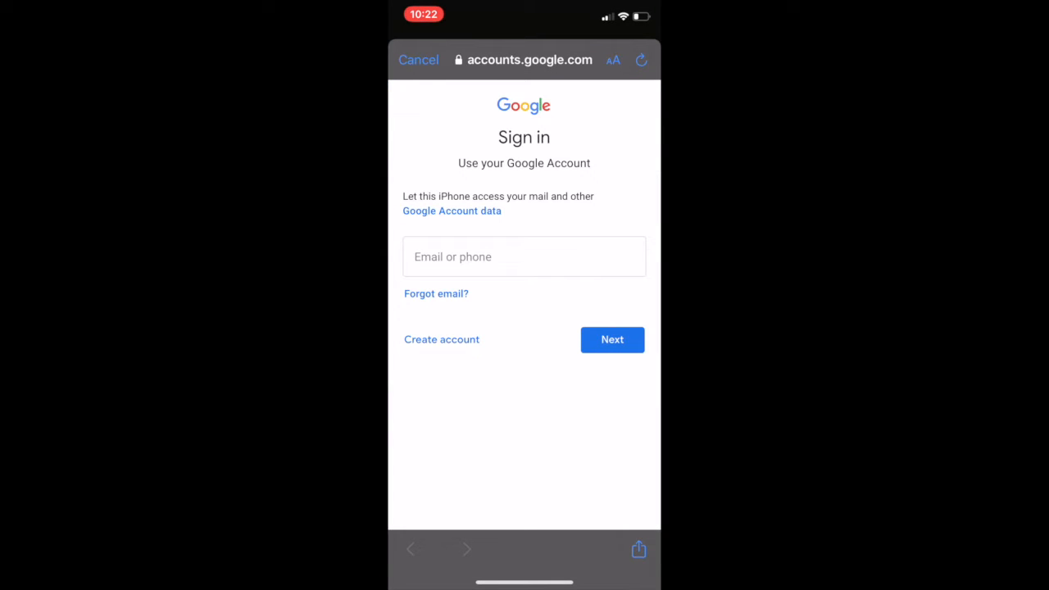
left_click(524, 255)
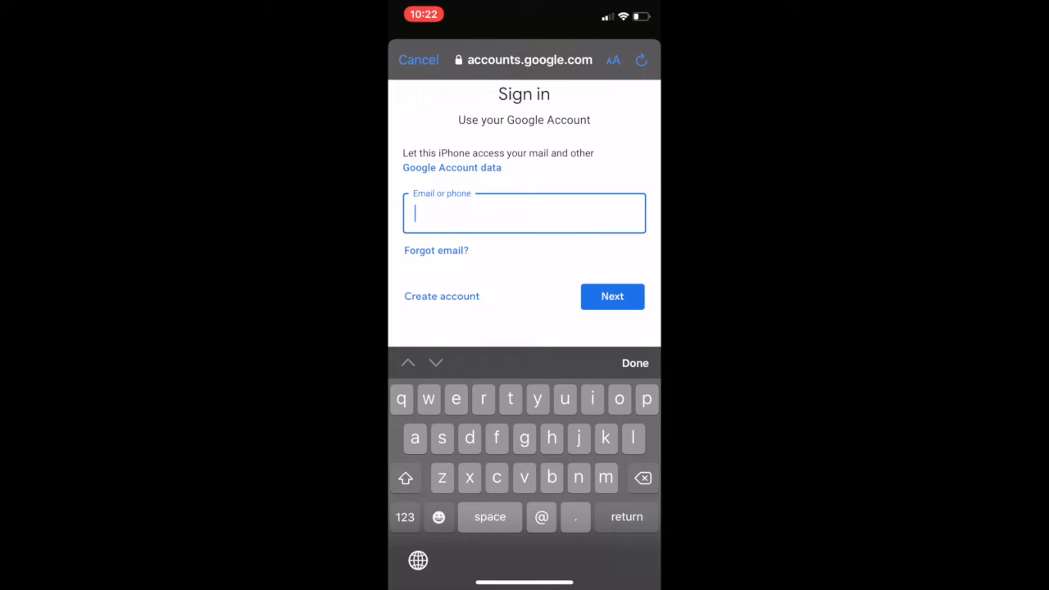
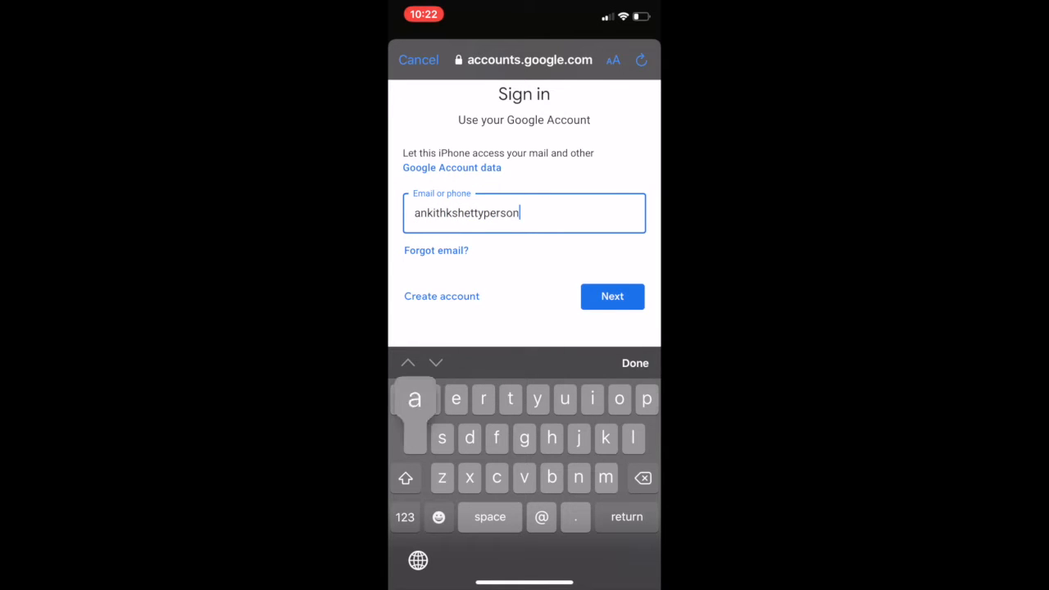
left_click(613, 295)
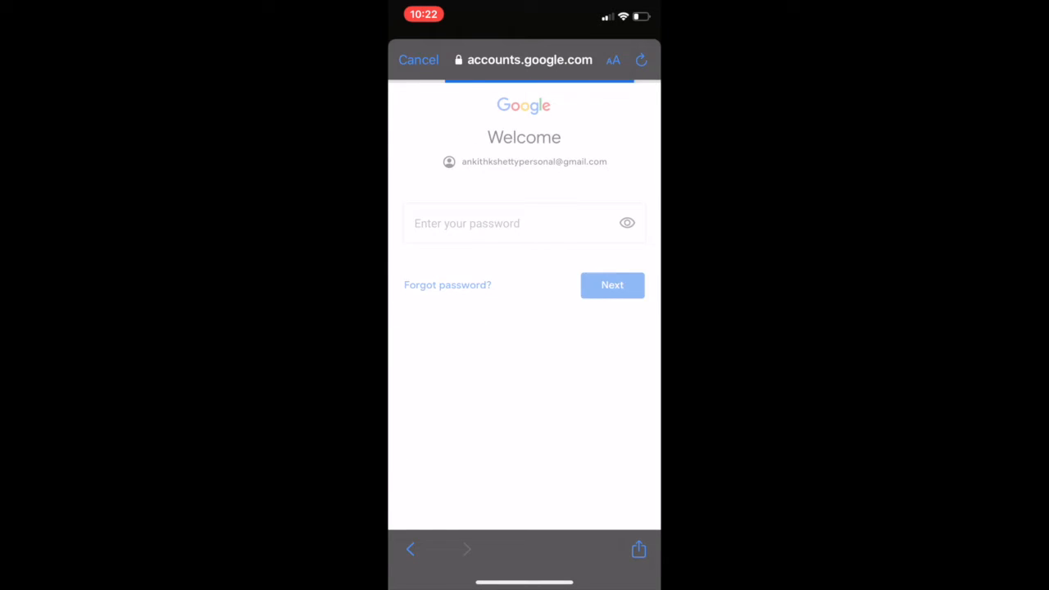
Enter the account password and finish signing in to reach the Gmail sync options.
left_click(508, 223)
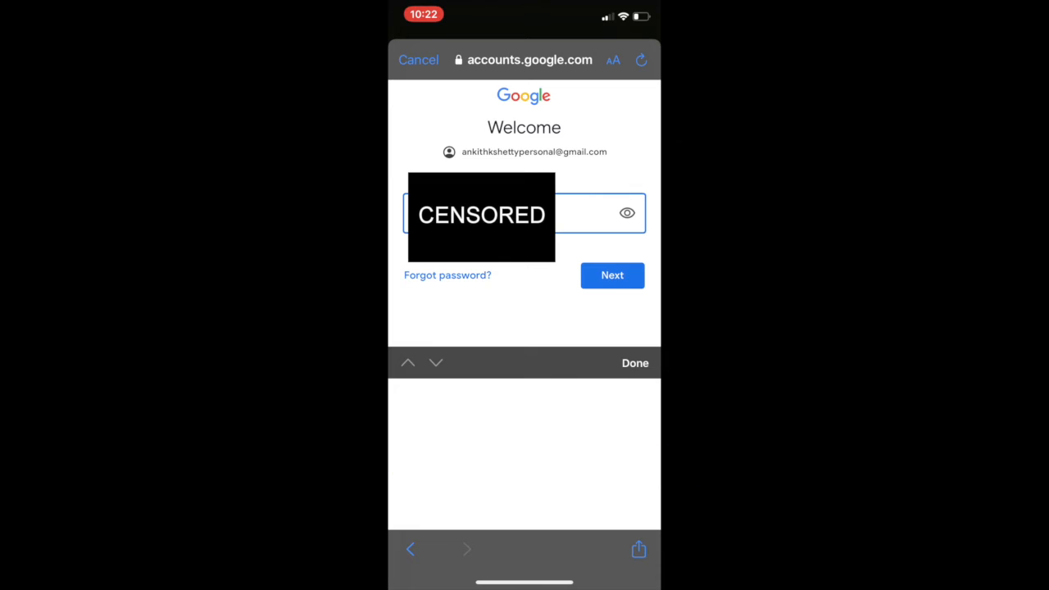
left_click(613, 275)
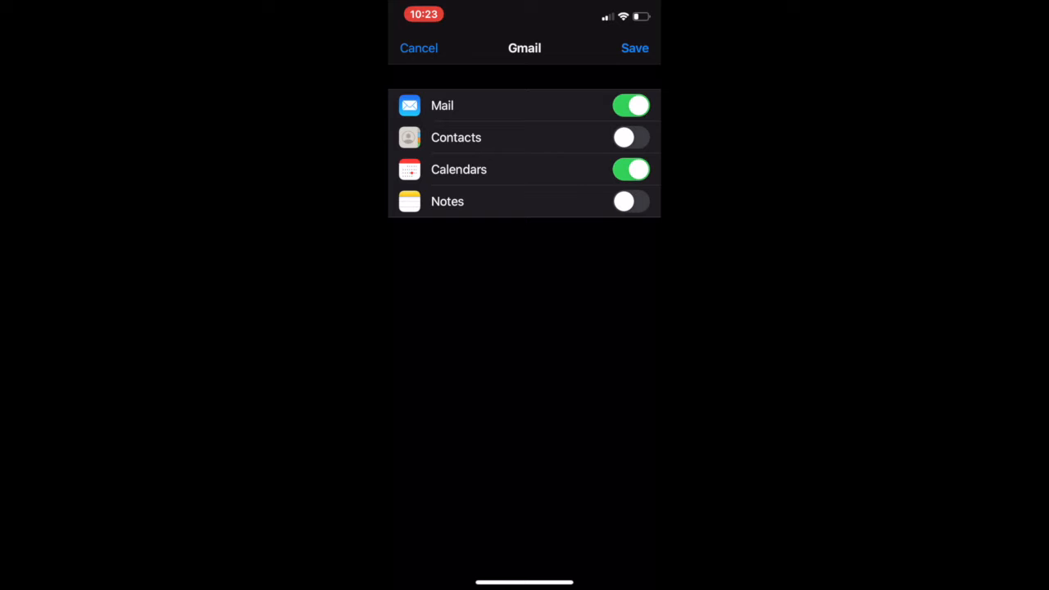
Save the Gmail account with Mail and Calendars synced and browse the loaded Inbox.
left_click(634, 48)
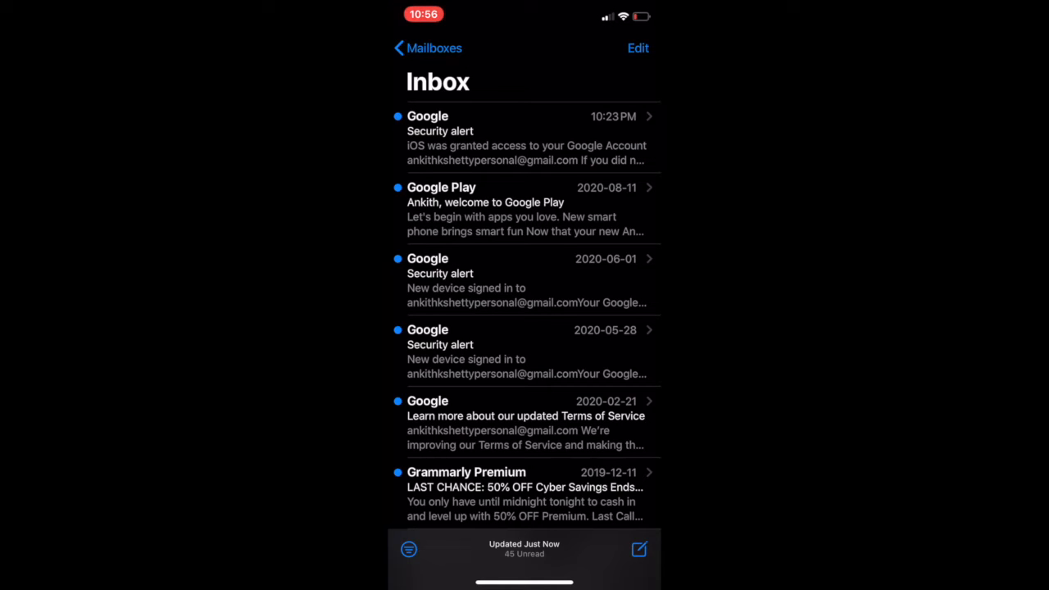
scroll("down", 3)
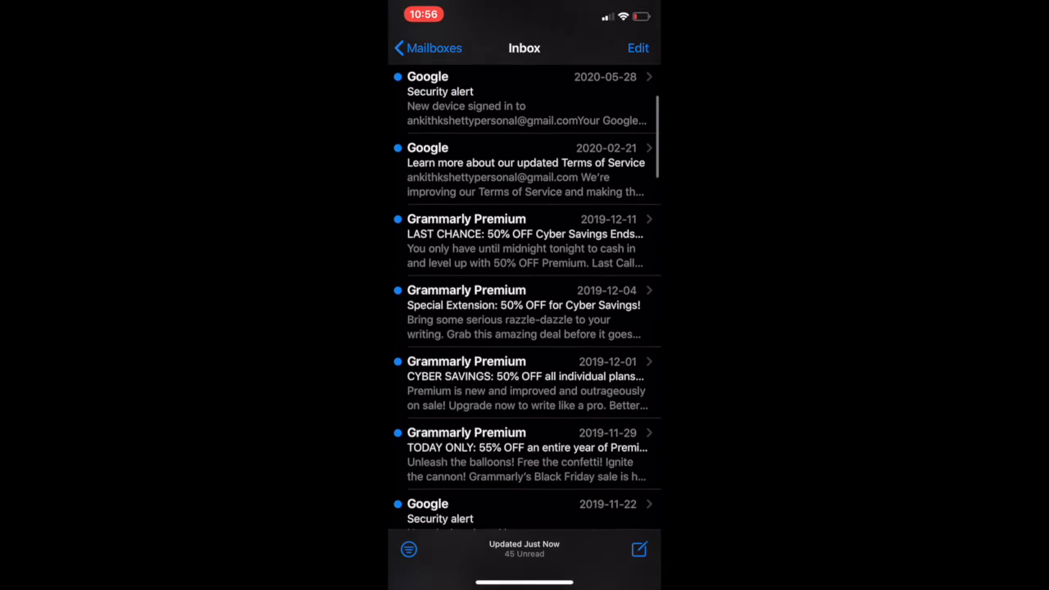
scroll("down", 3)
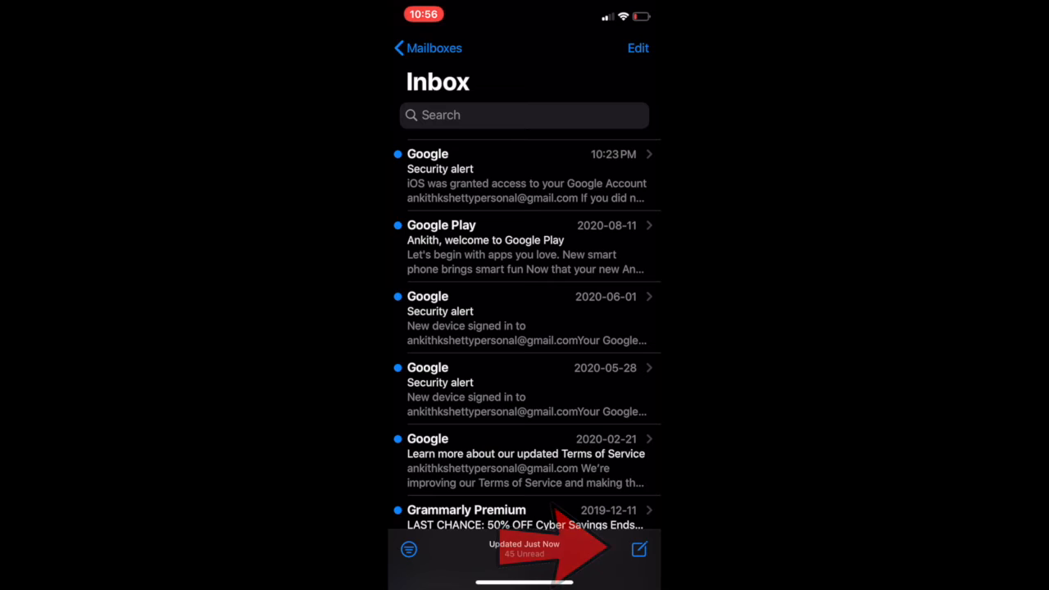
Compose a new email to a gmail.com address with subject 'New Mail'.
left_click(640, 549)
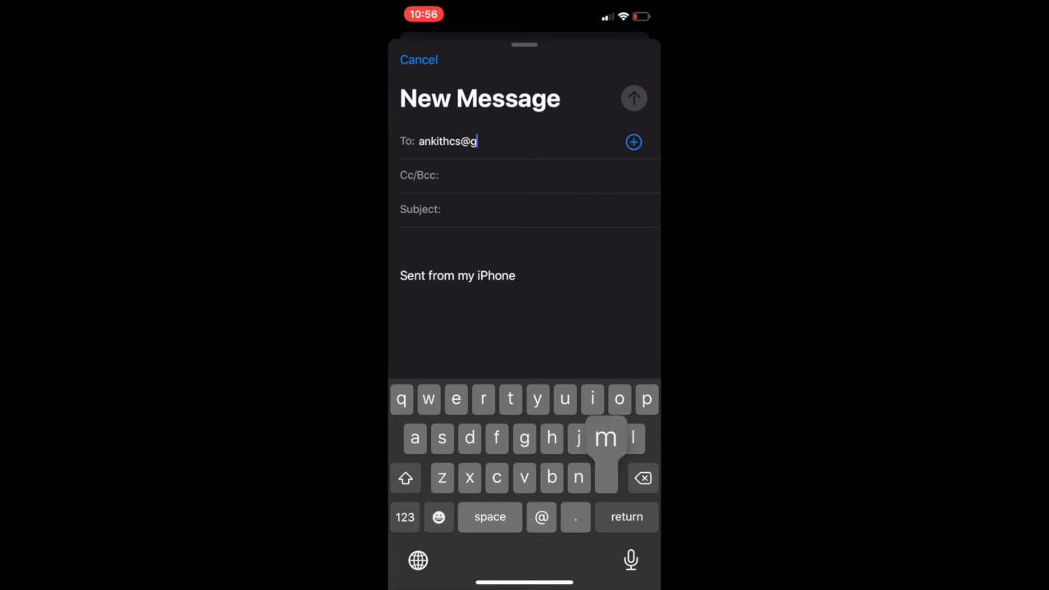
type("mail")
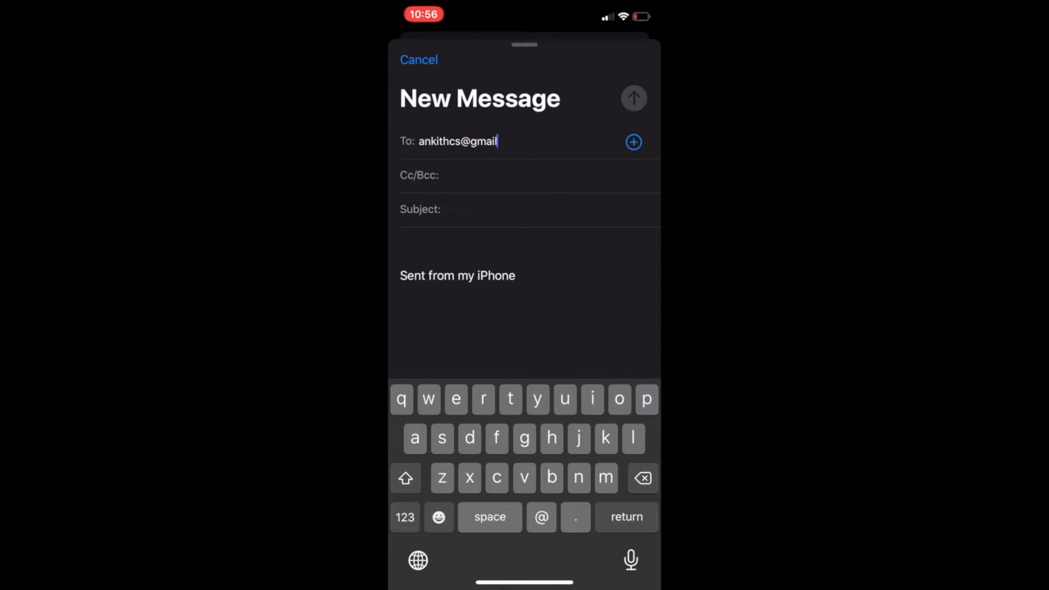
type(".com")
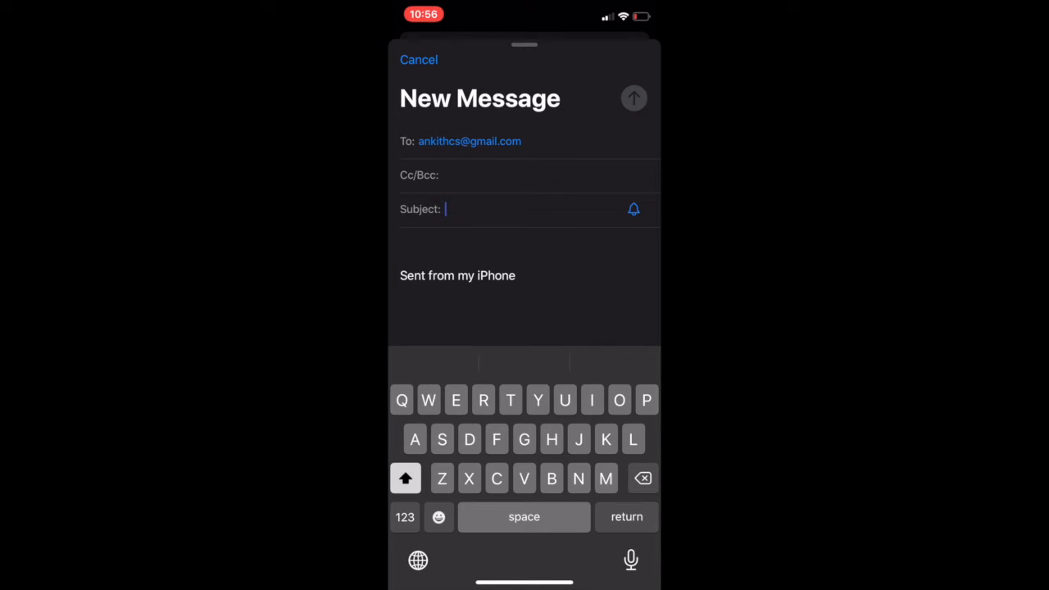
type("New")
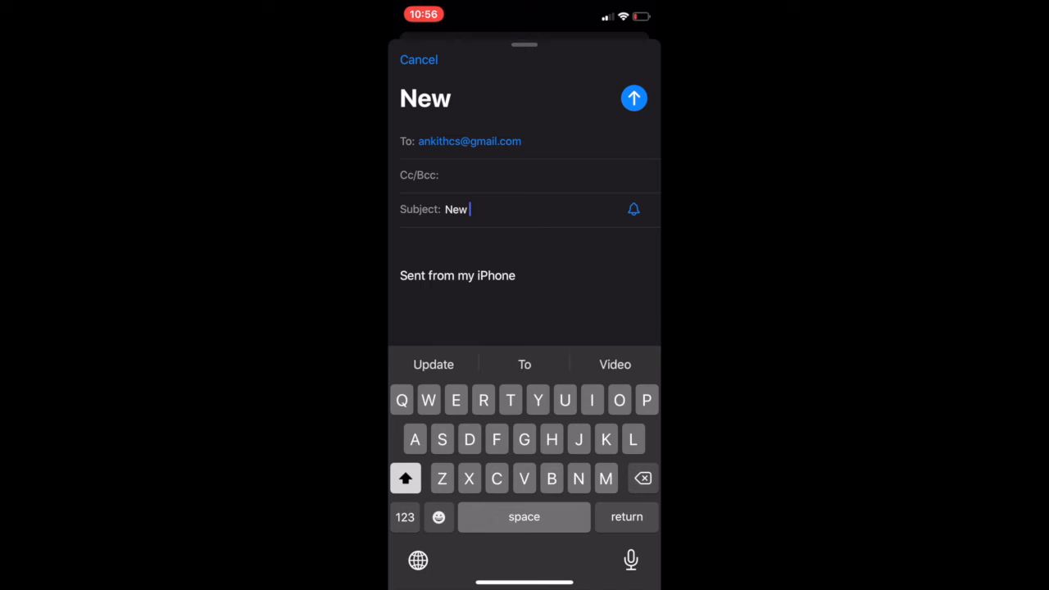
type("Mail")
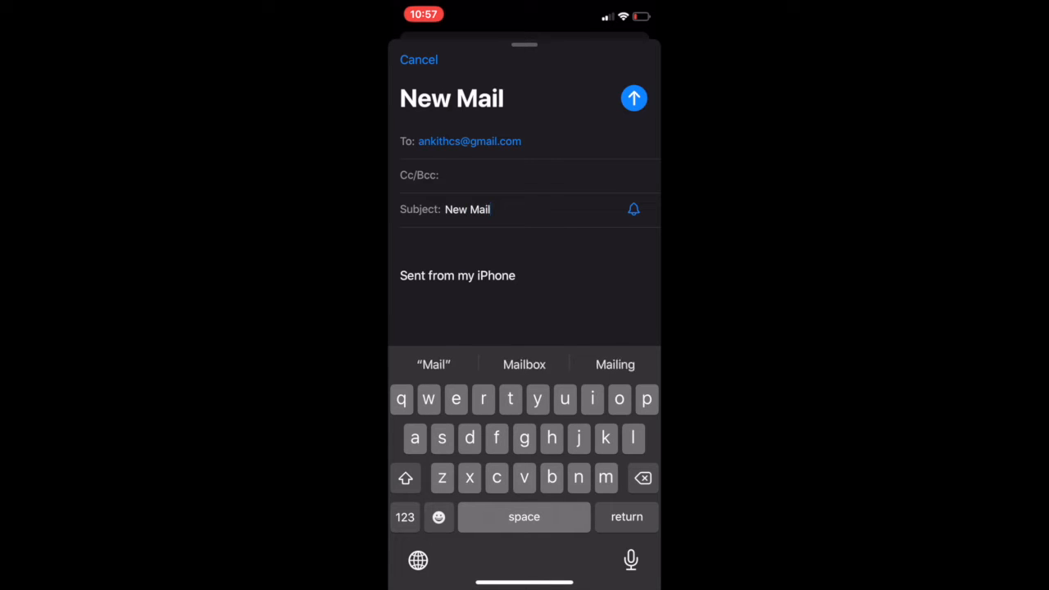
Write the short greeting body 'This is a mail' for the test message.
left_click(405, 478)
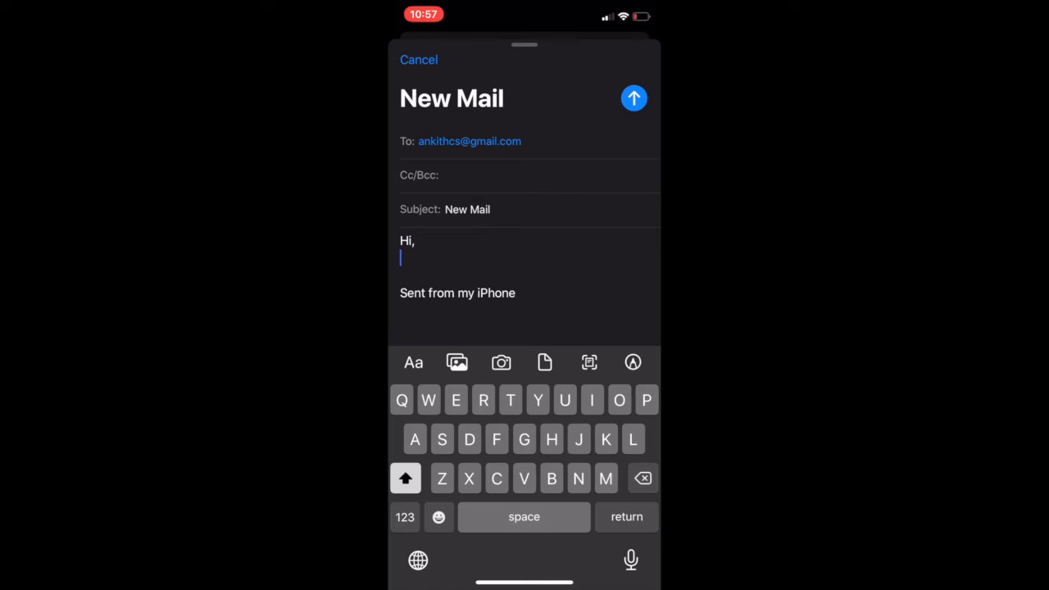
type("This")
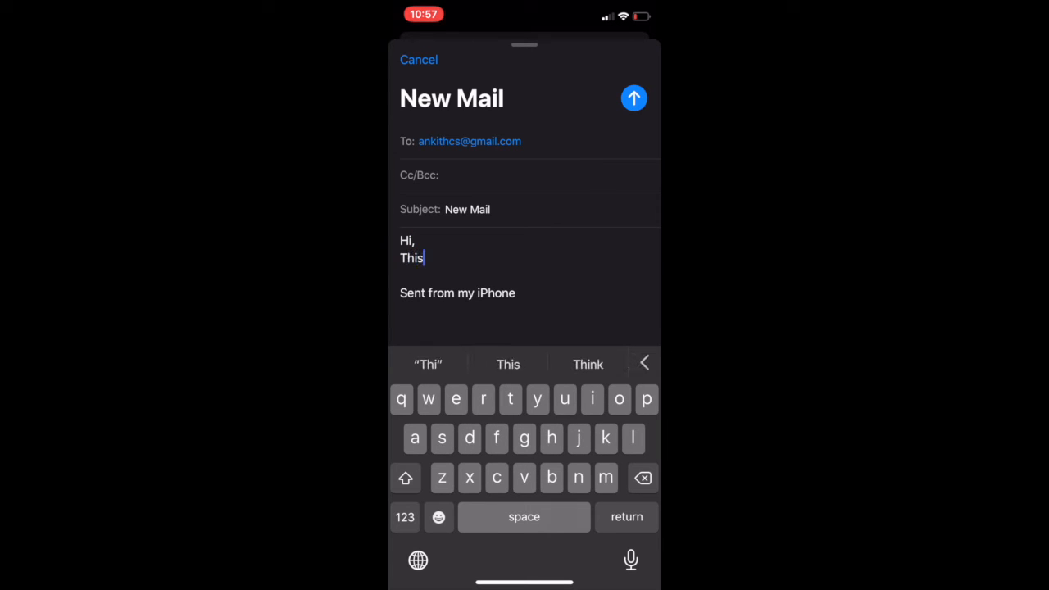
type("is an em")
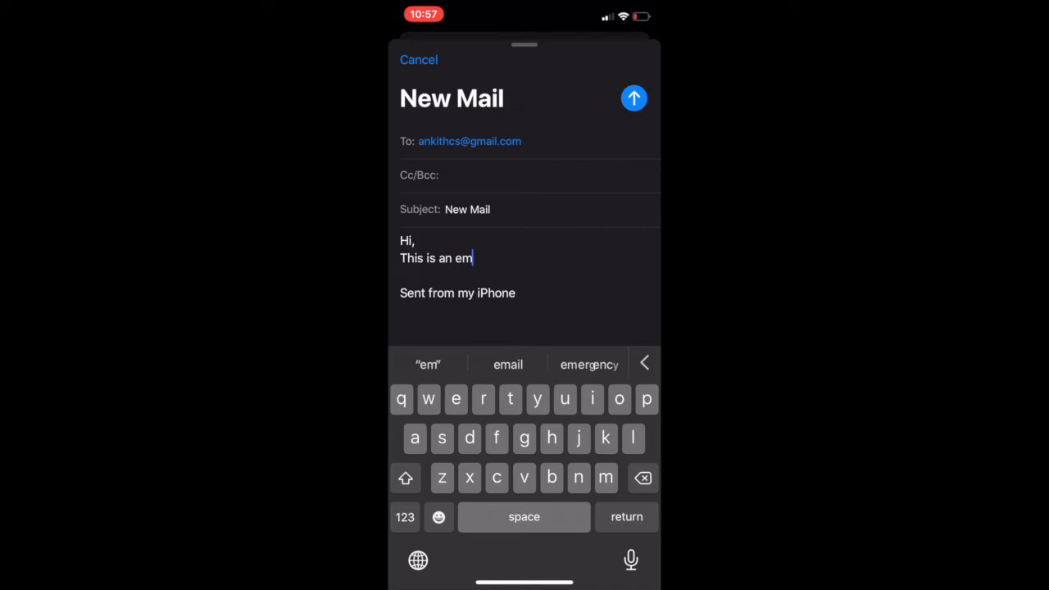
type("ail")
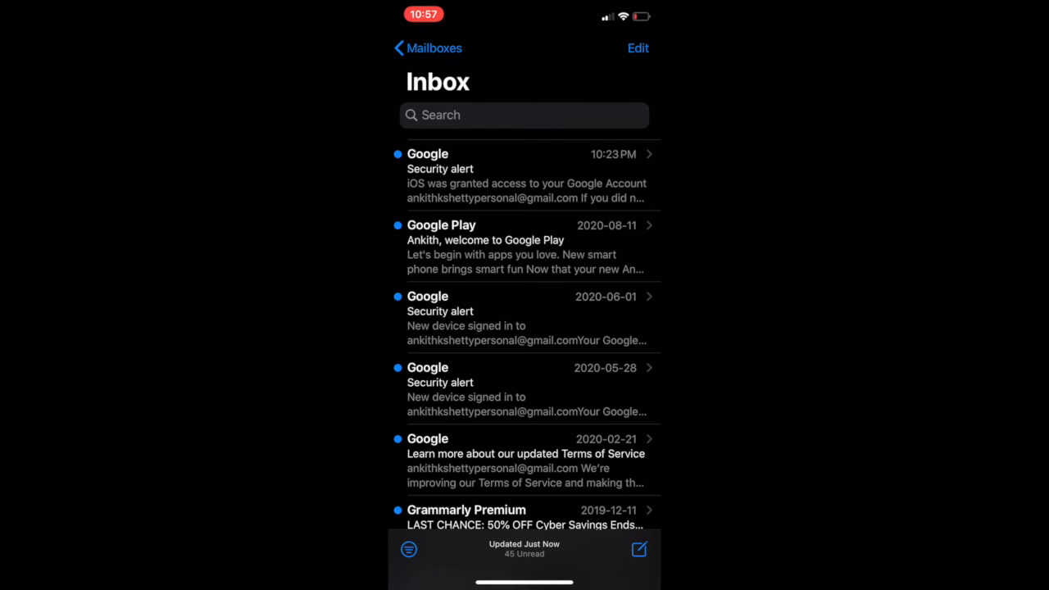
Confirm 'New Mail' appears in the Sent mailbox, then return to the home screen.
left_click(427, 48)
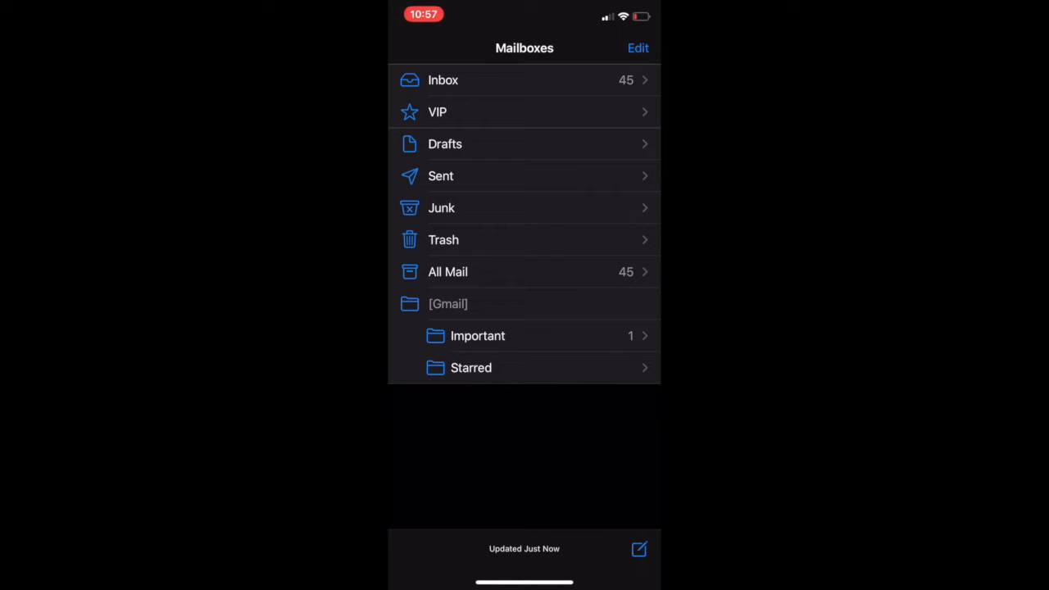
left_click(440, 175)
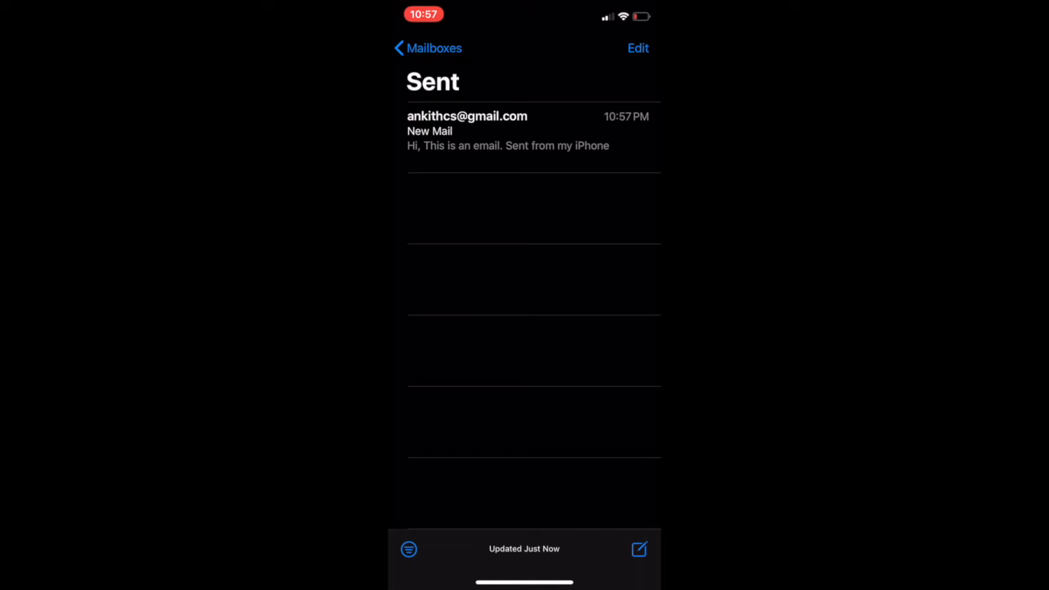
left_click(532, 131)
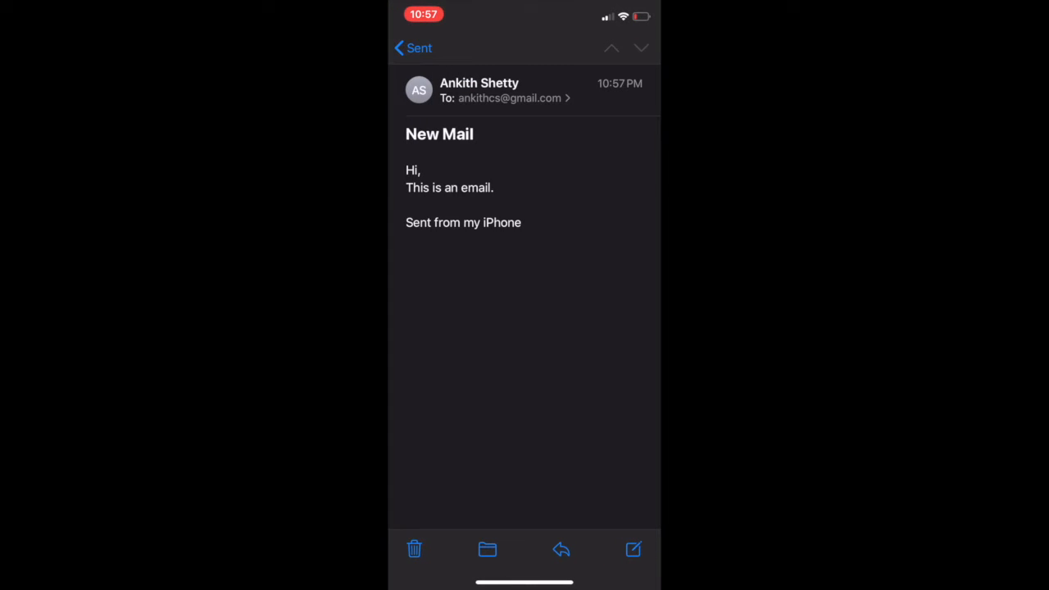
left_click(413, 48)
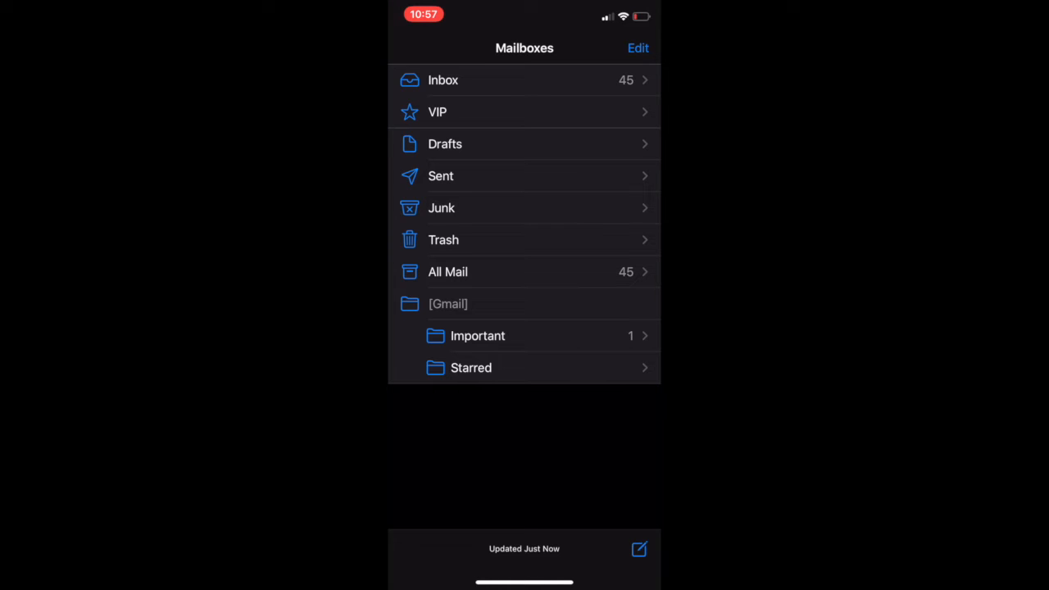
left_click(443, 79)
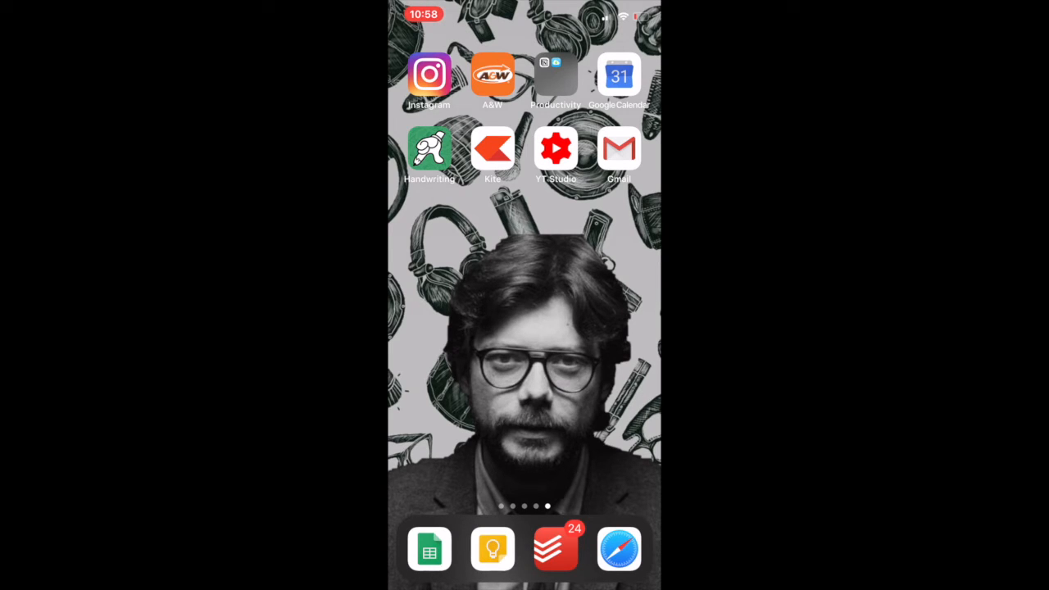
Search the App Store for Gmail (already installed) and then for Outlook.
scroll("left", 3)
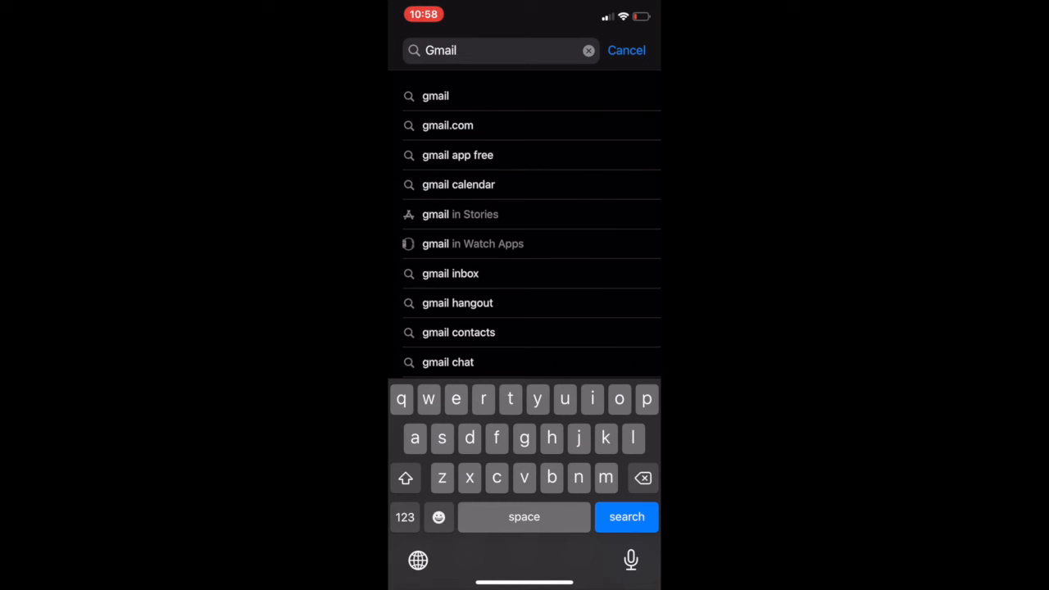
left_click(626, 517)
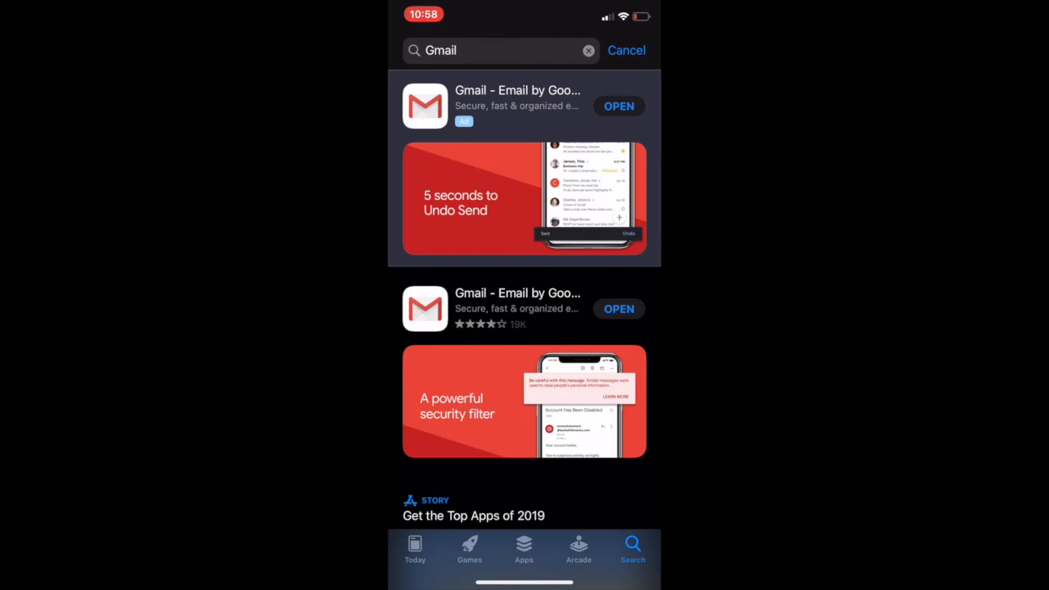
left_click(500, 49)
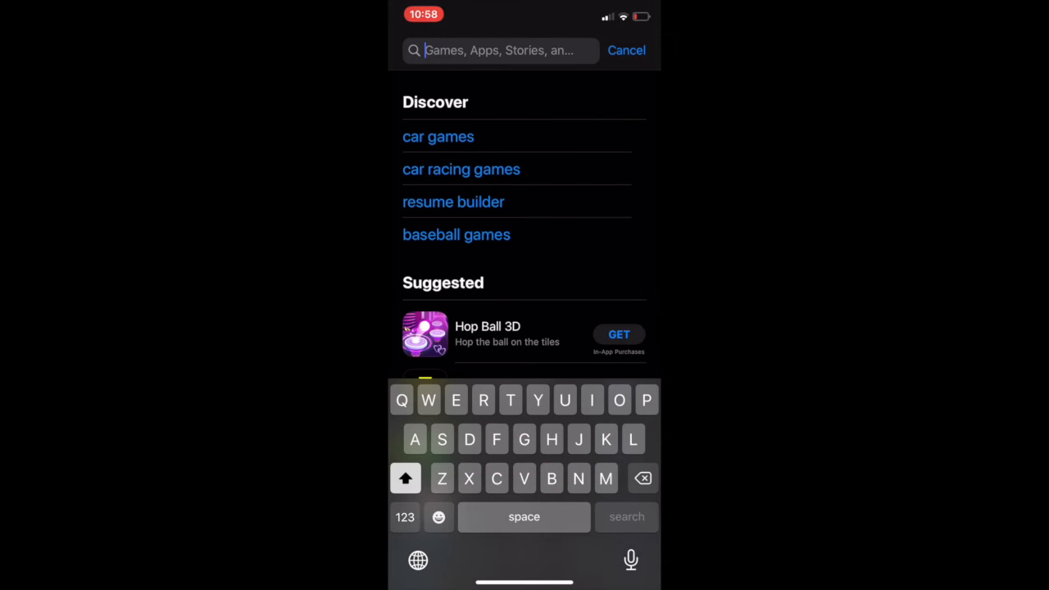
type("Outlook")
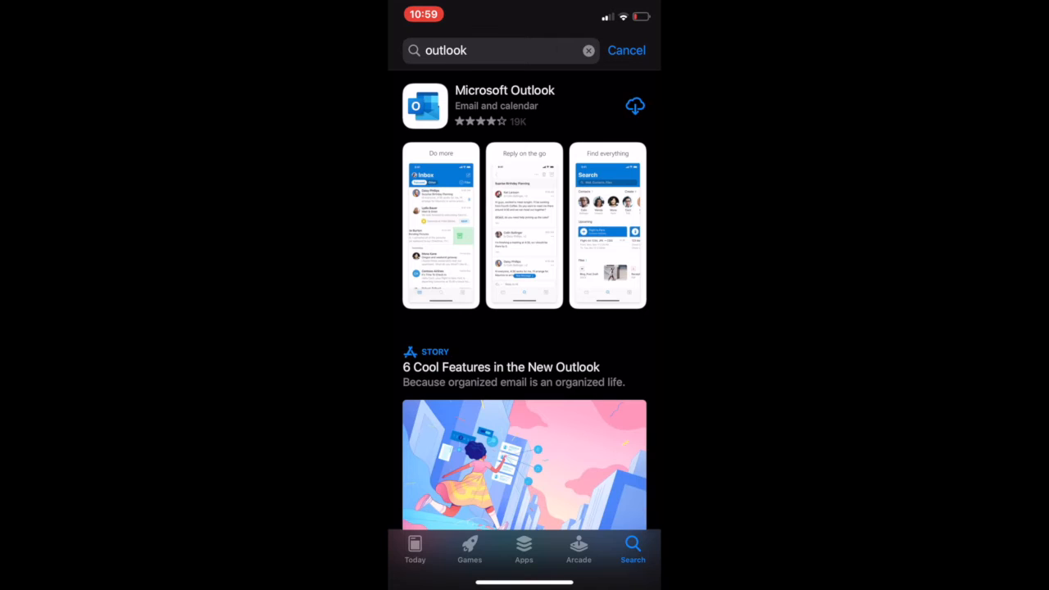
left_click(588, 50)
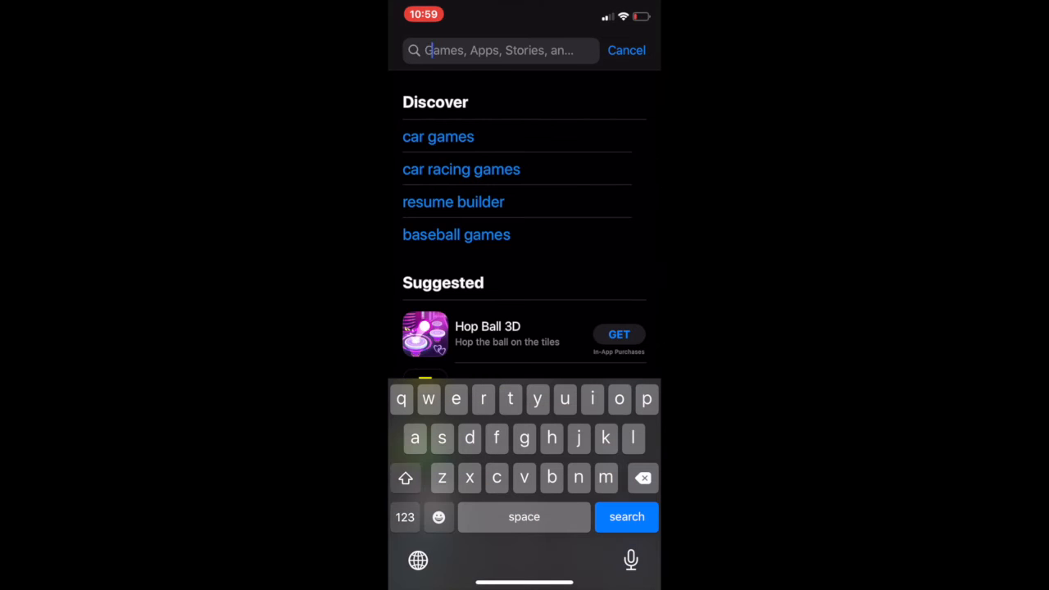
Leave the App Store and open the Gmail app to its account management list.
left_click(405, 479)
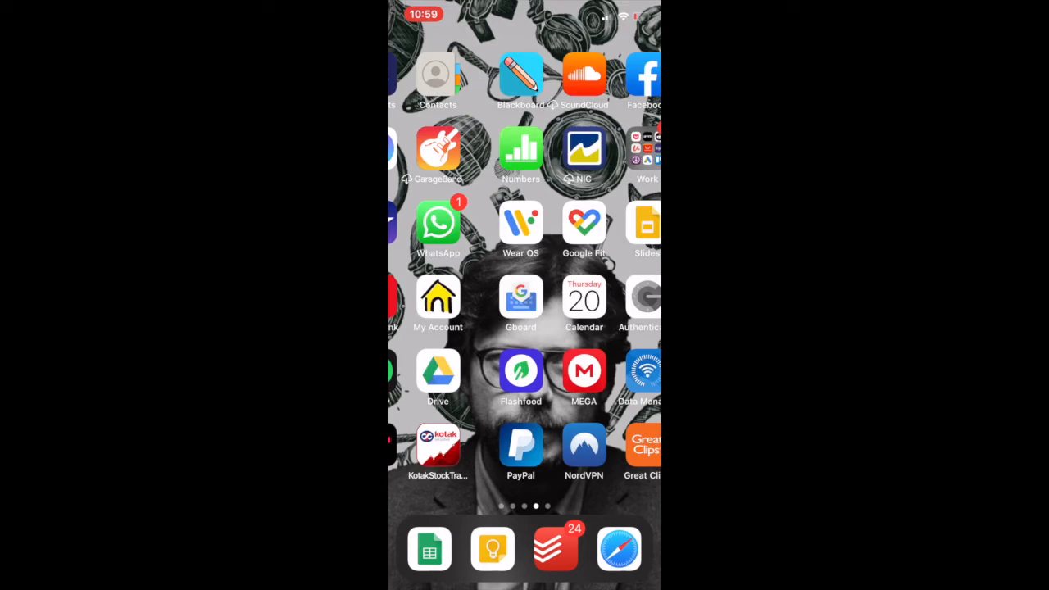
scroll("left", 3)
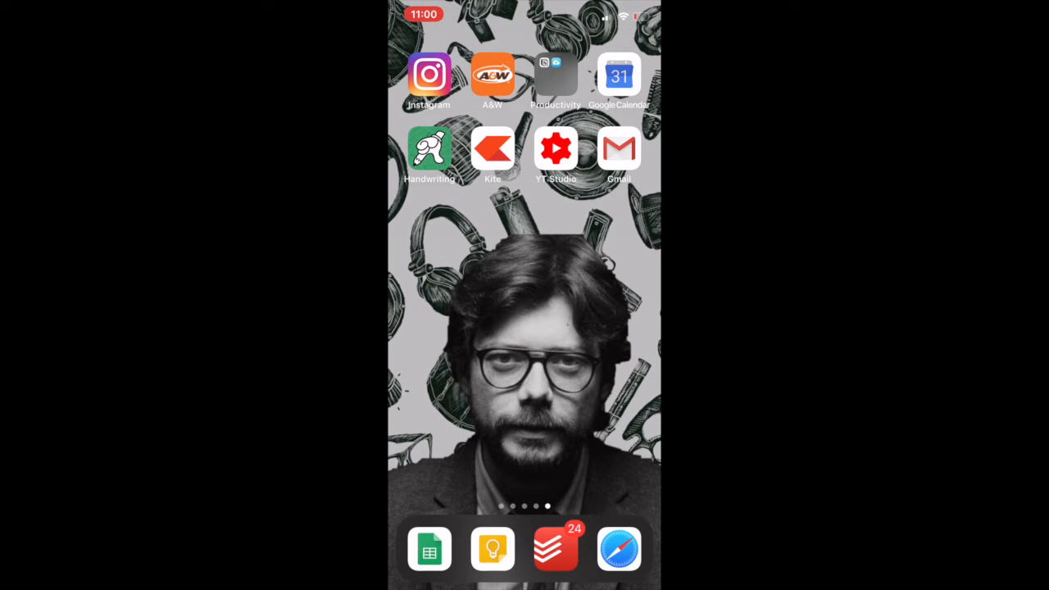
left_click(620, 148)
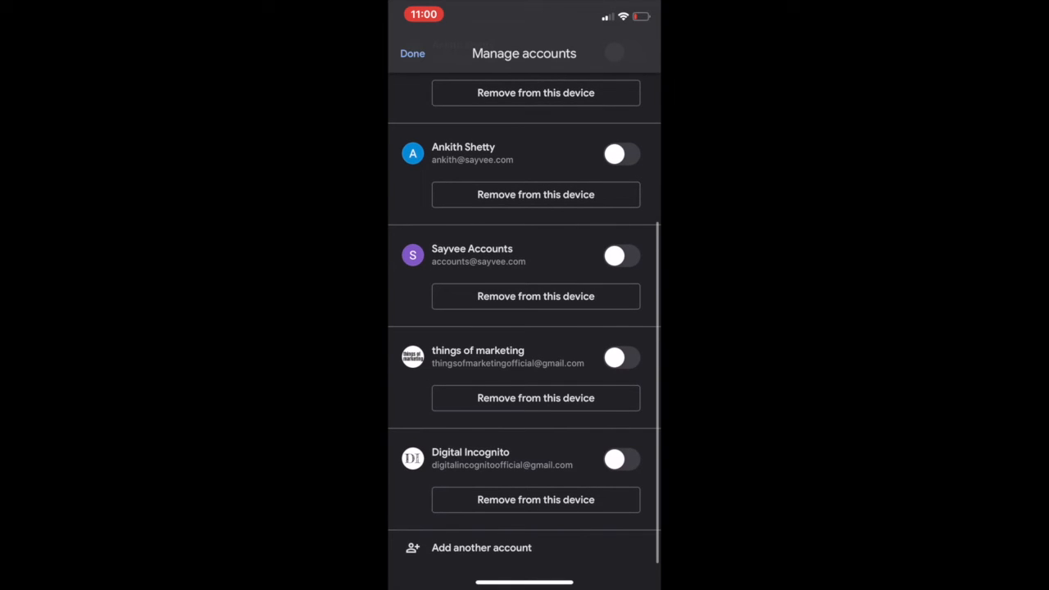
Bring up Gmail's Add another account screen listing Google, iCloud, Outlook and other providers.
left_click(482, 547)
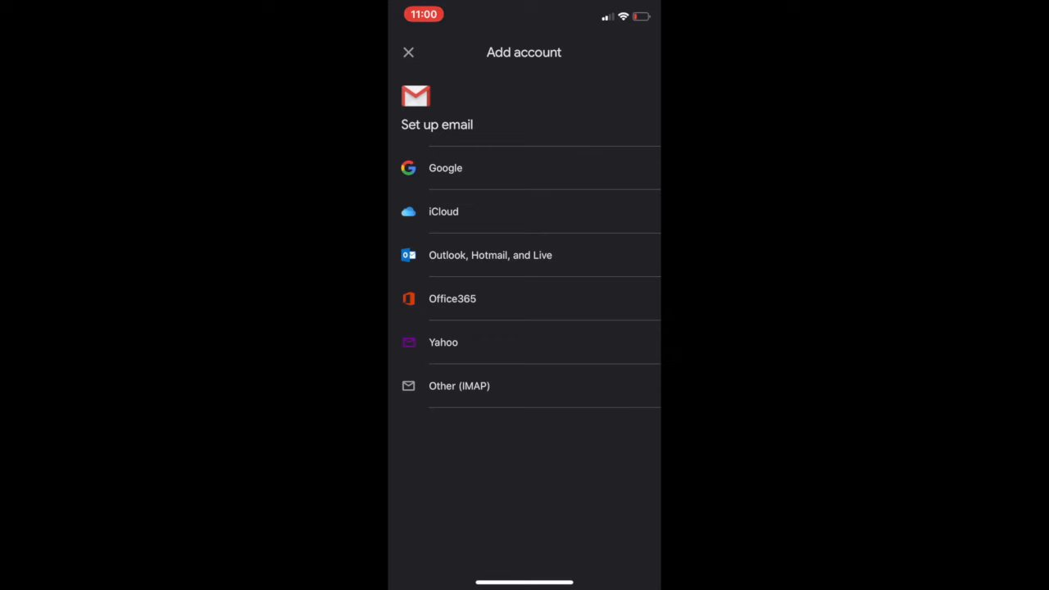
left_click(409, 53)
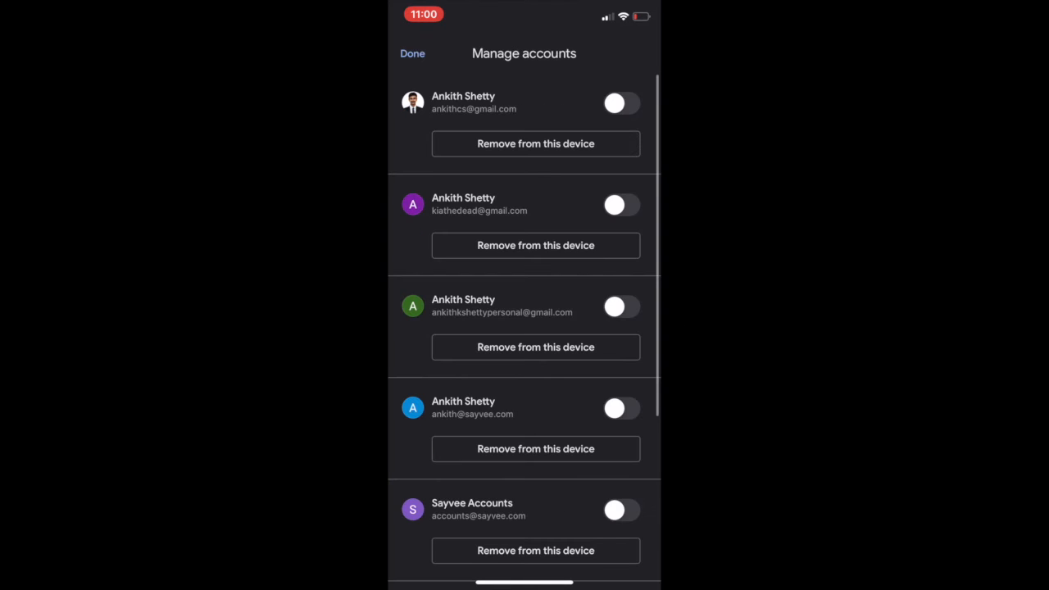
scroll("down", 3)
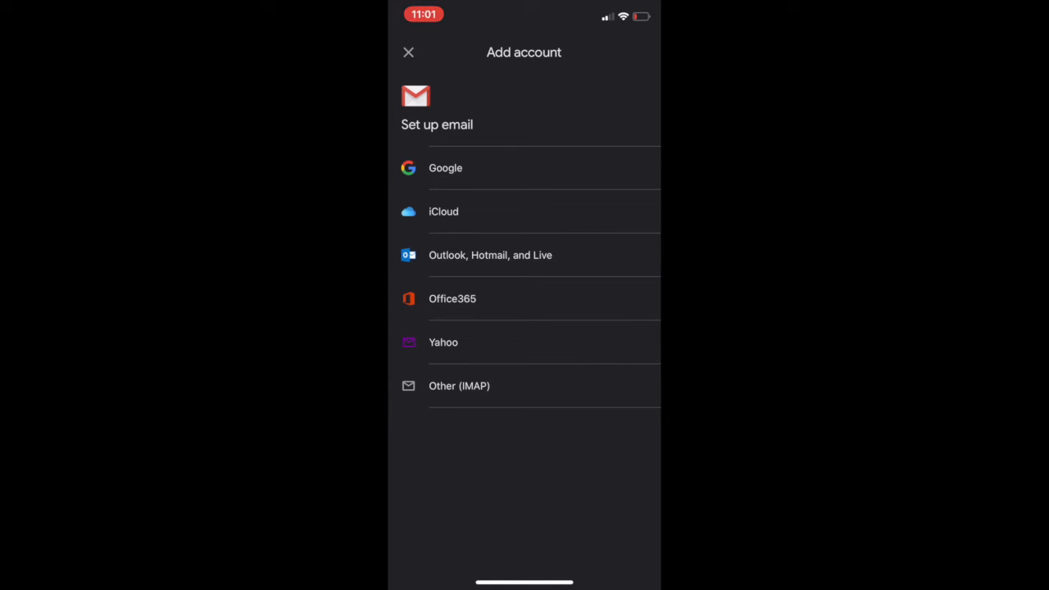
left_click(446, 168)
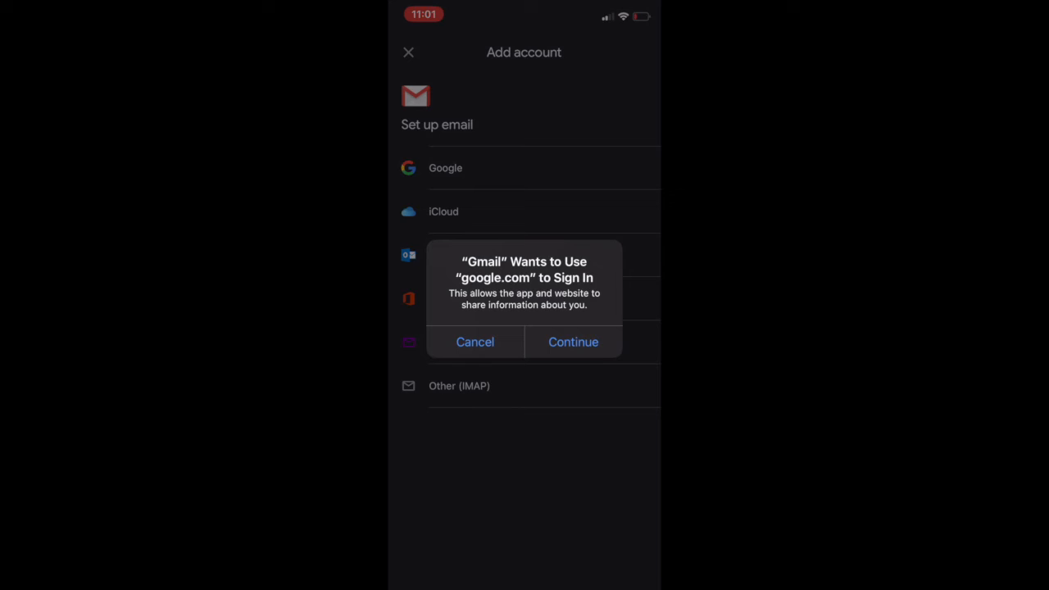
left_click(574, 343)
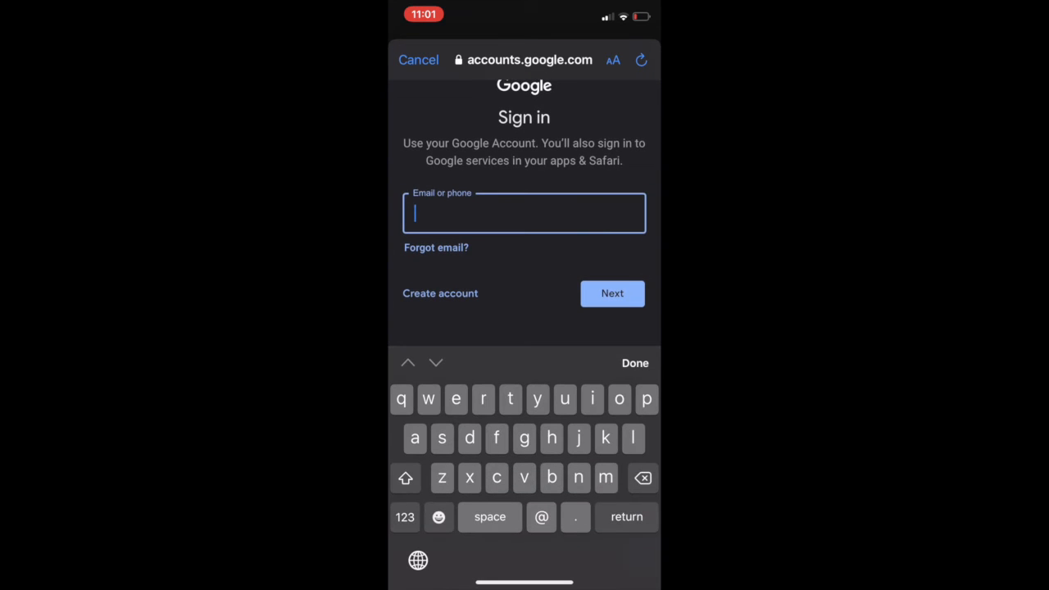
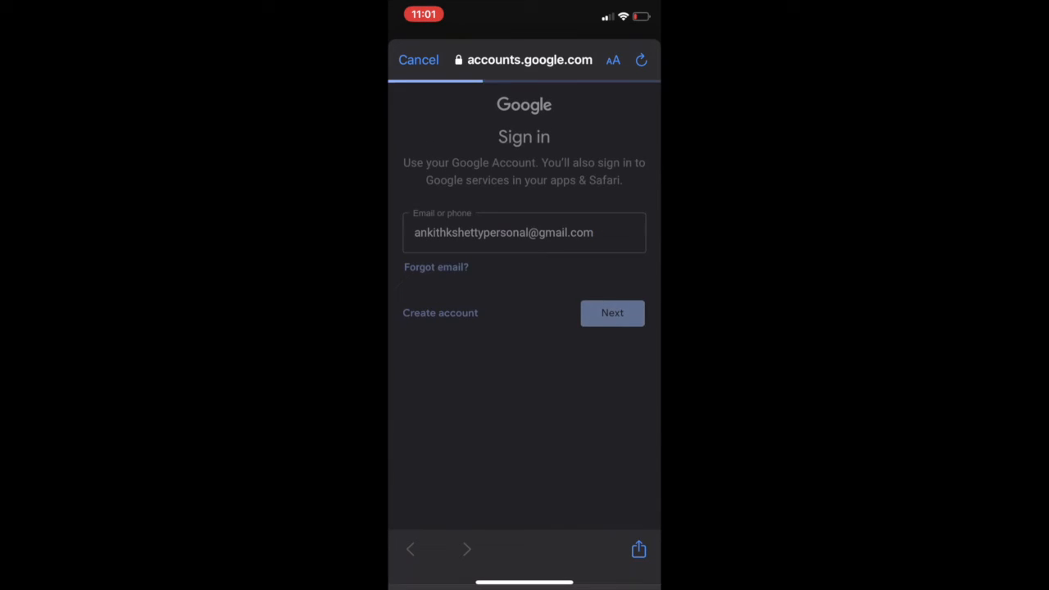
left_click(613, 313)
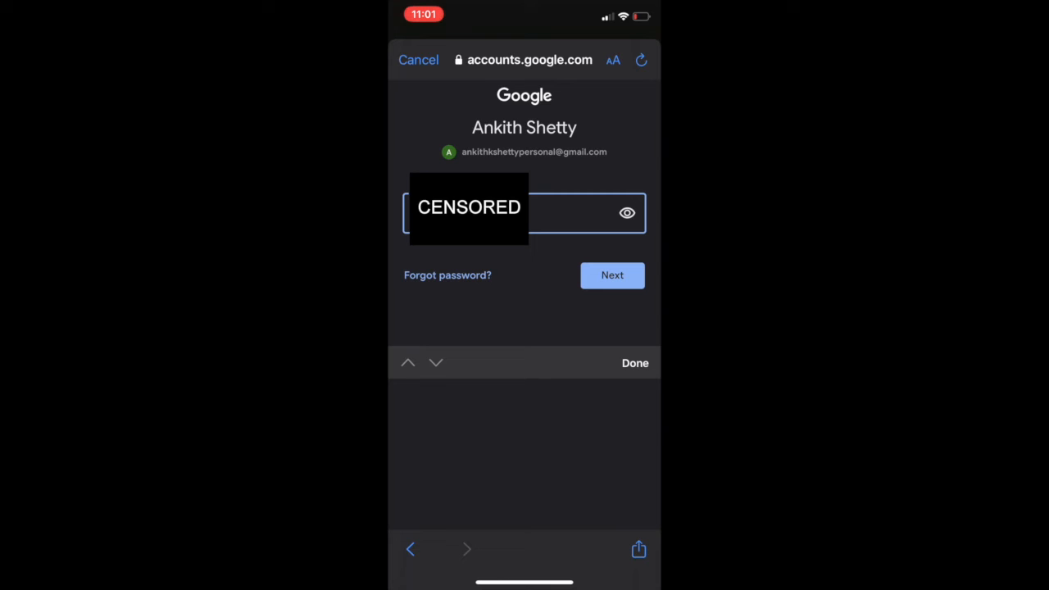
Submit the password to finish signing in and load the Primary inbox.
left_click(613, 275)
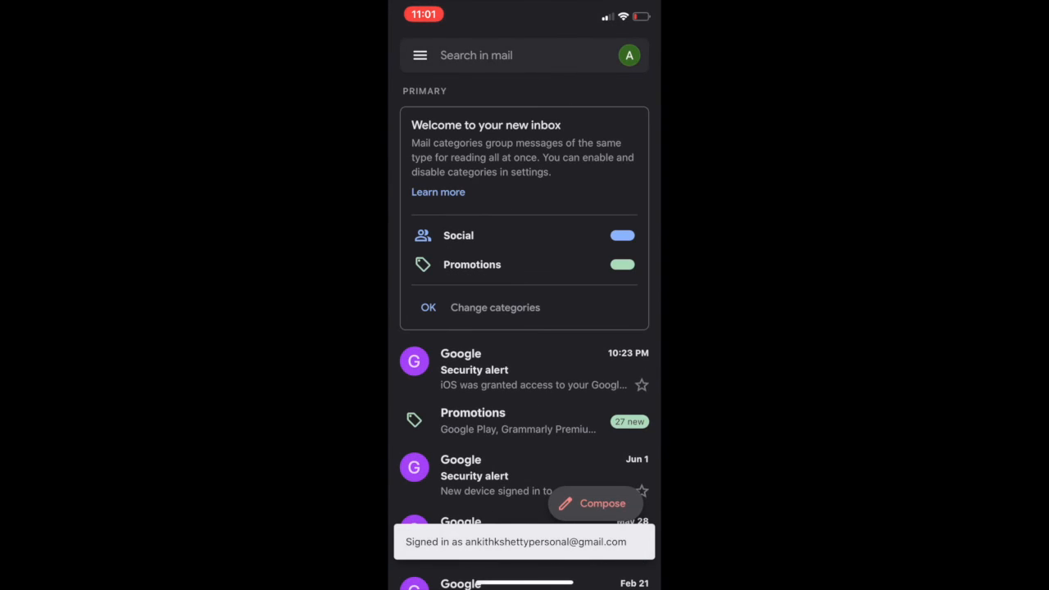
left_click(420, 56)
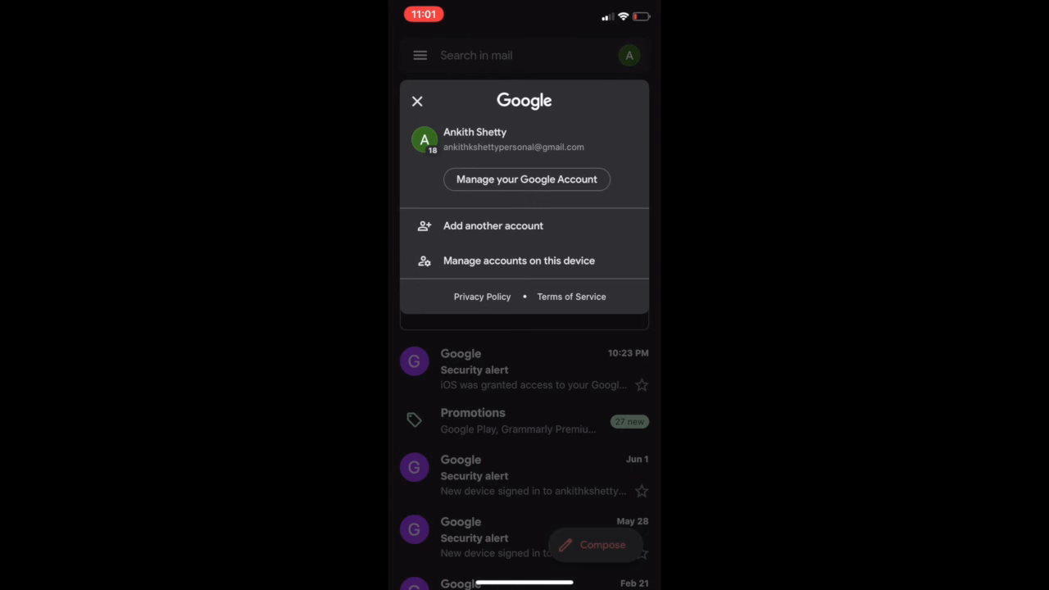
left_click(416, 100)
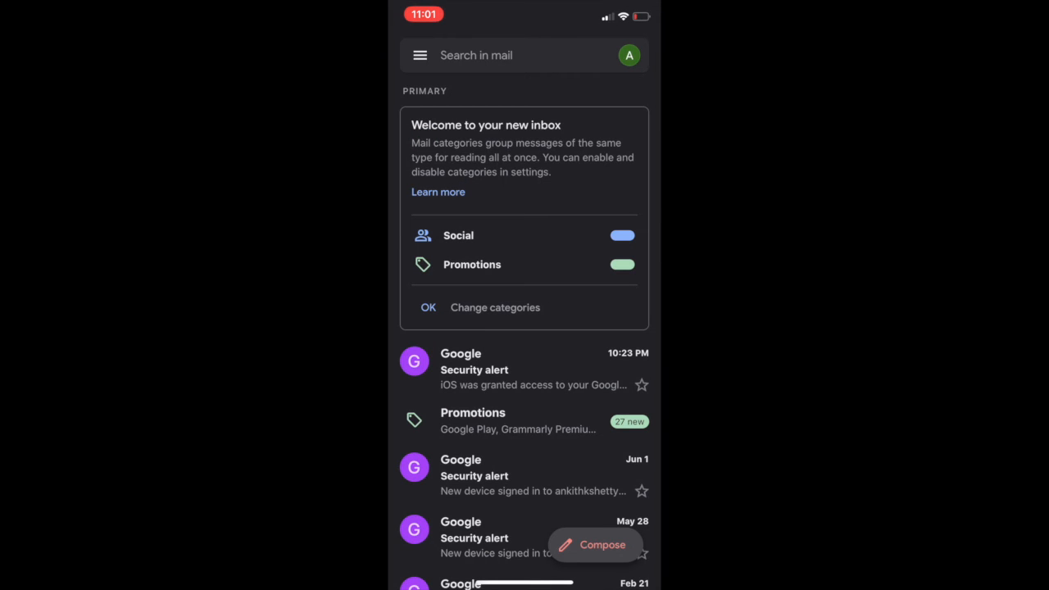
scroll("down", 3)
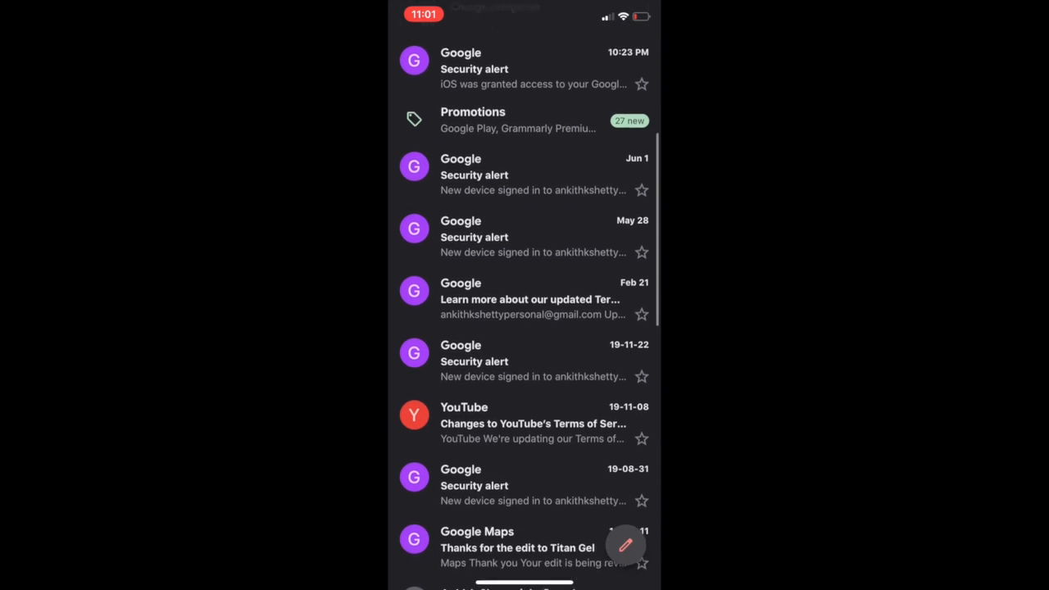
scroll("down", 3)
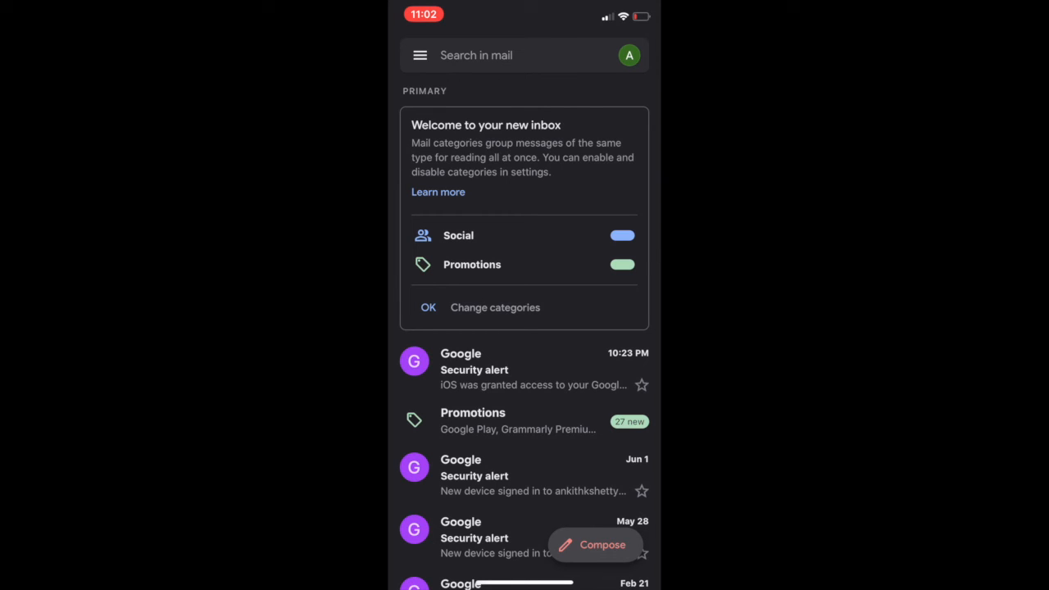
Start a new Gmail message, dismissing the Smart Compose tip, and move to the recipient field.
left_click(593, 544)
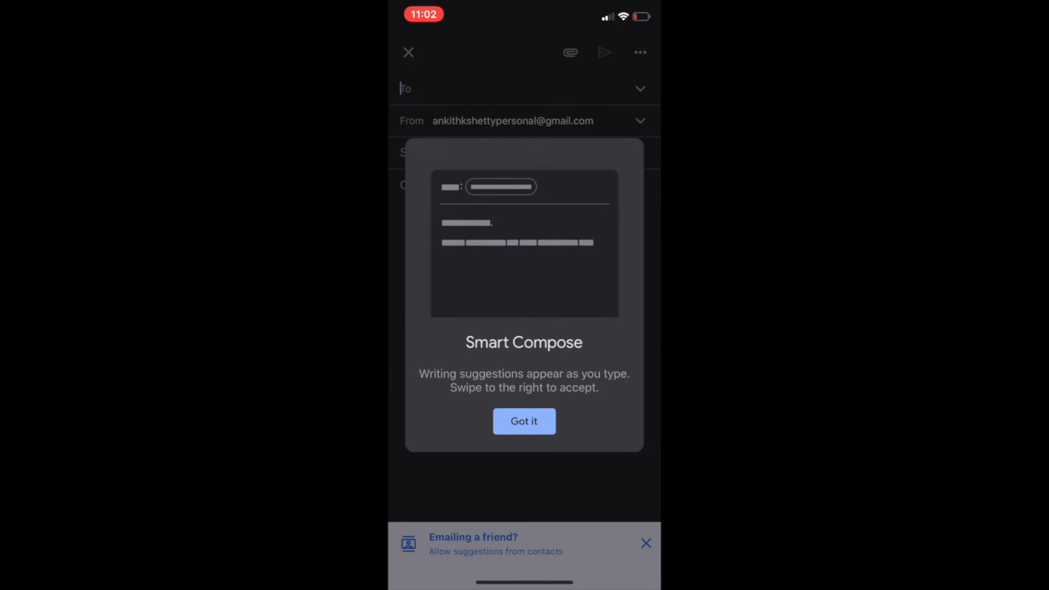
left_click(525, 419)
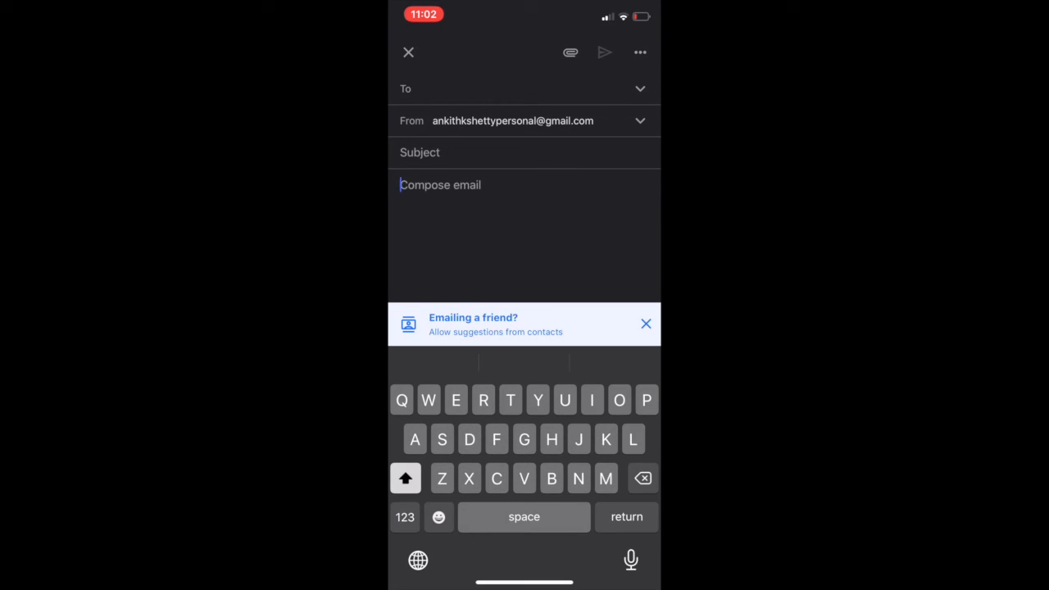
type("Chgbbj")
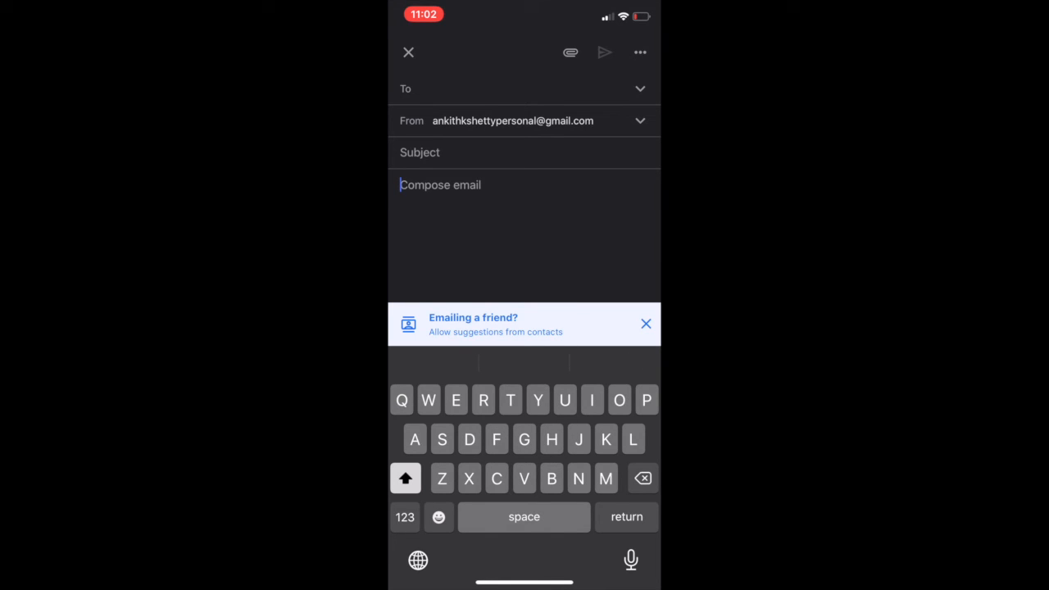
left_click(420, 152)
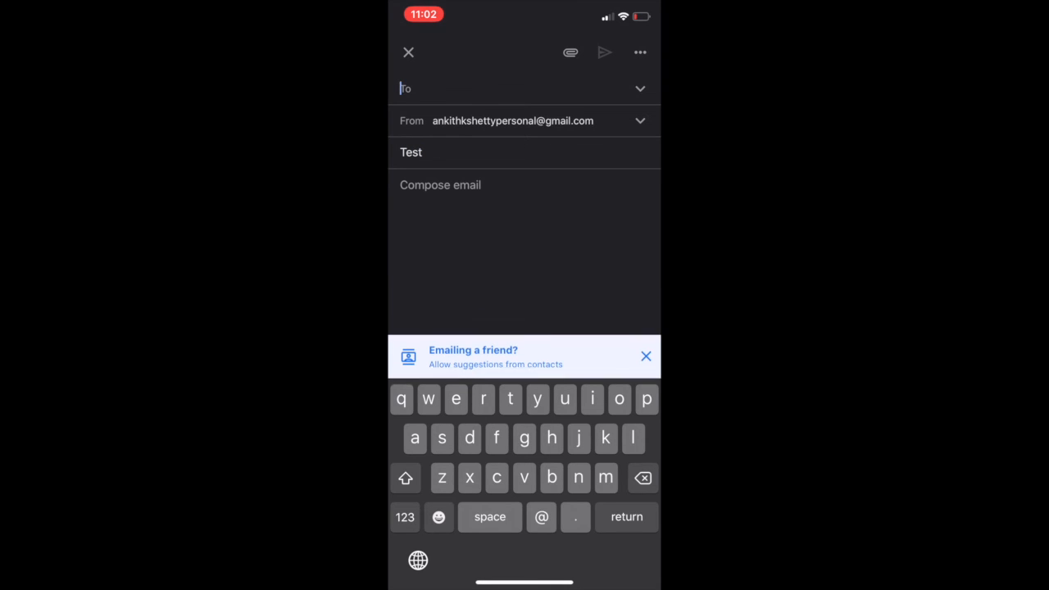
Address it to the suggested contact, enter 'Test' as subject and body, and send it.
type("a")
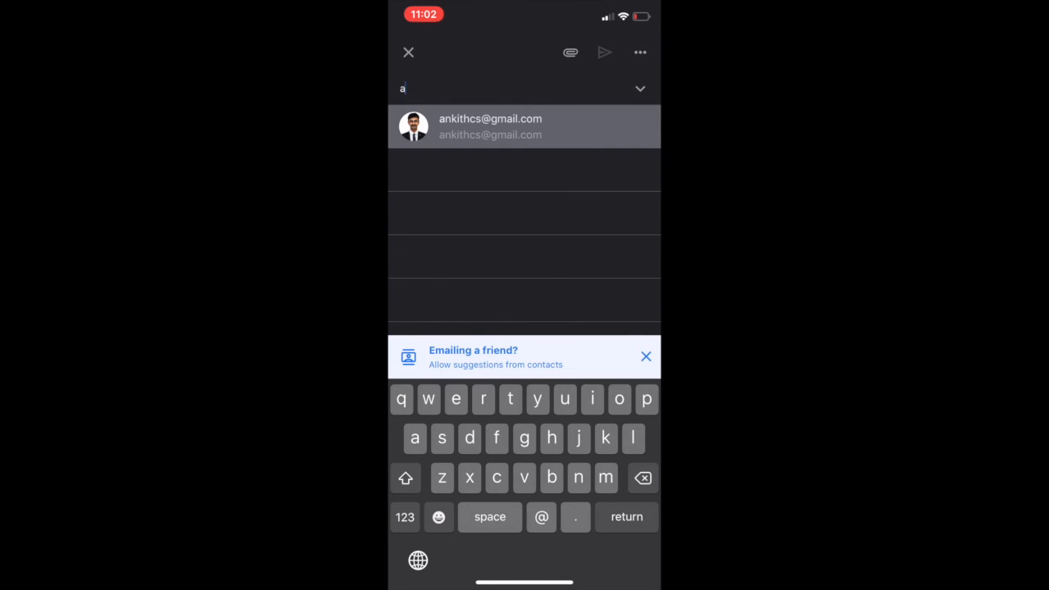
left_click(490, 126)
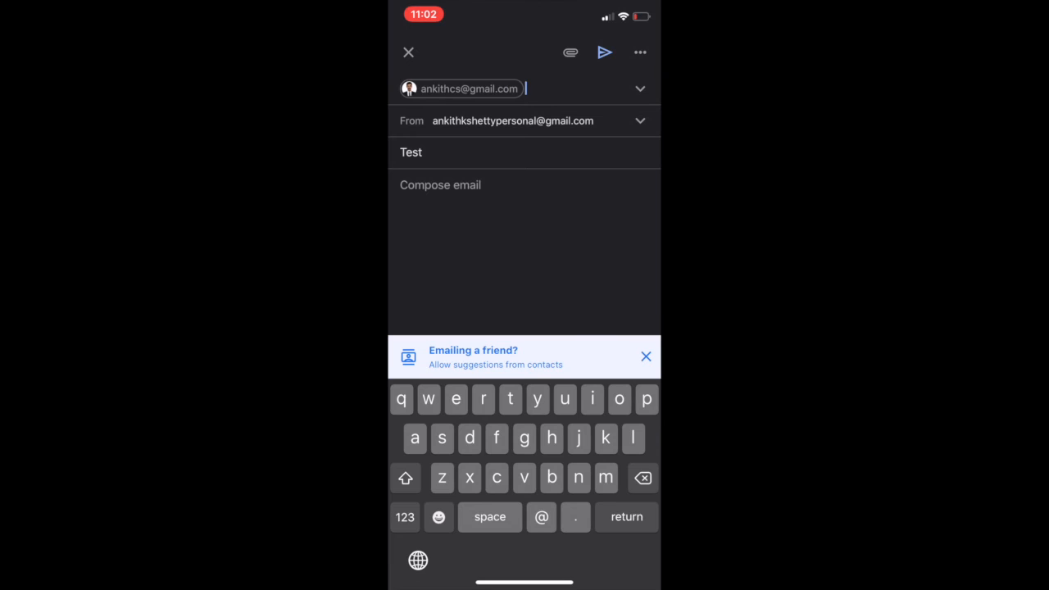
type("Test")
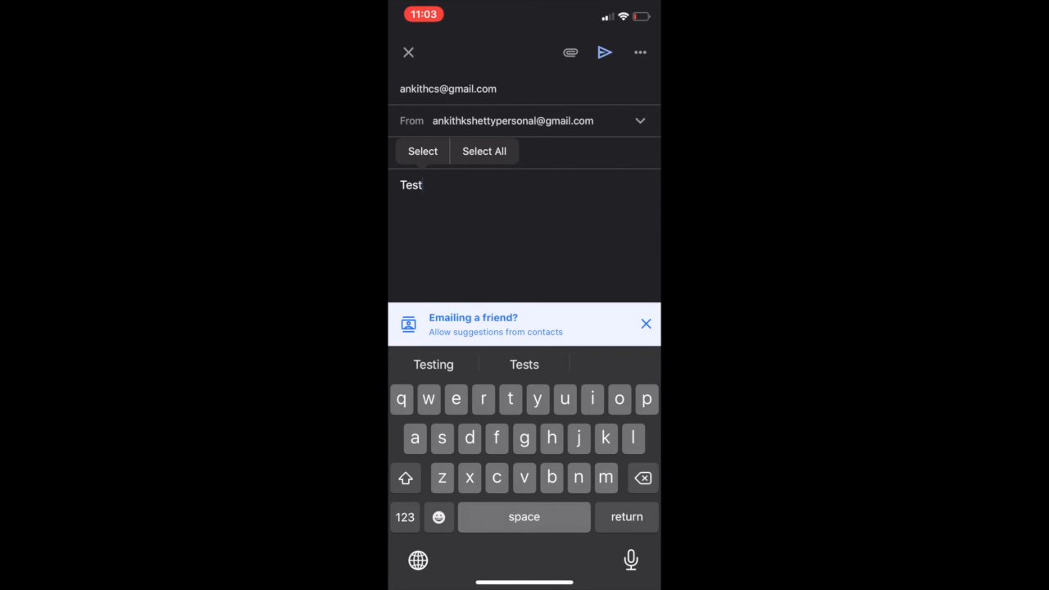
left_click(603, 53)
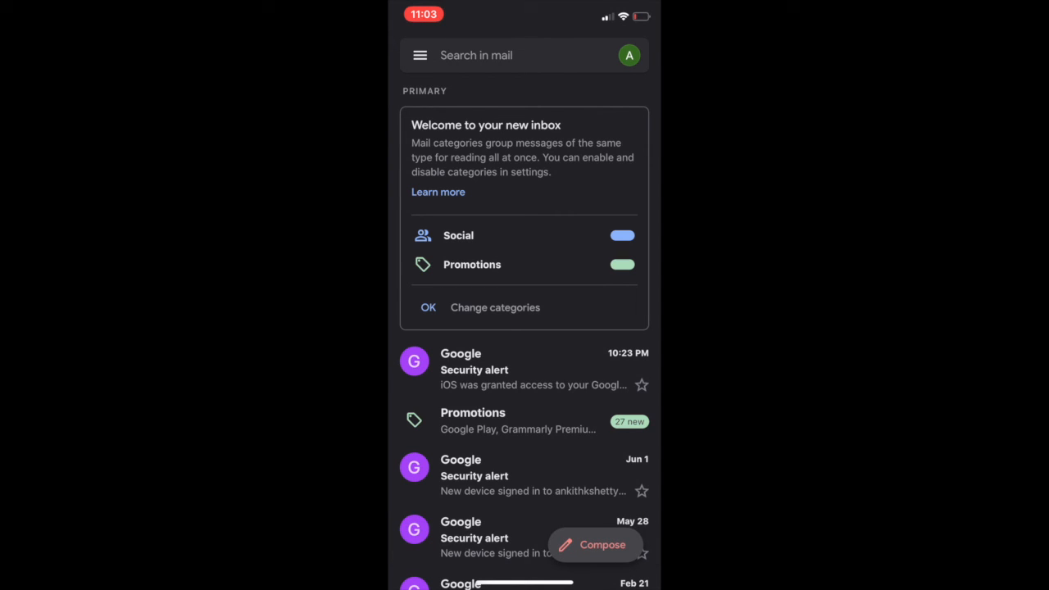
Open Gmail's Sent folder to confirm the 'Test' email is listed.
left_click(420, 56)
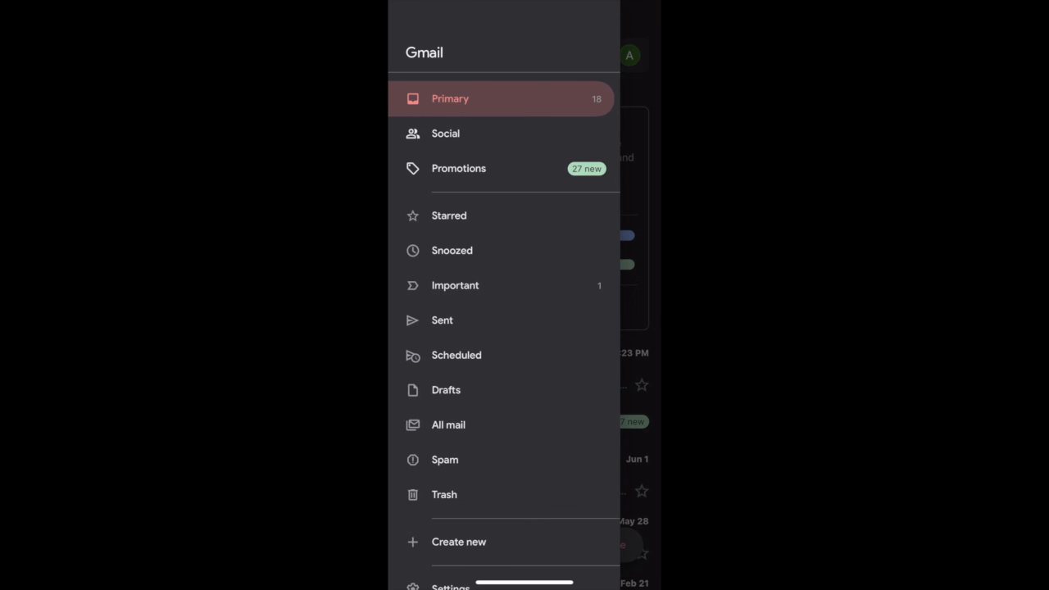
left_click(442, 320)
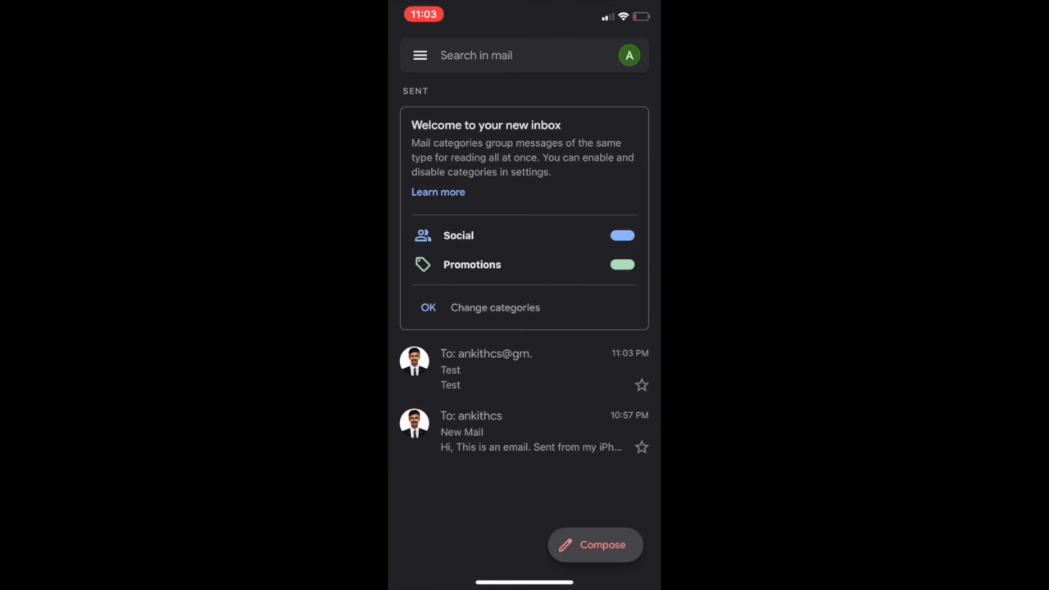
left_click(508, 369)
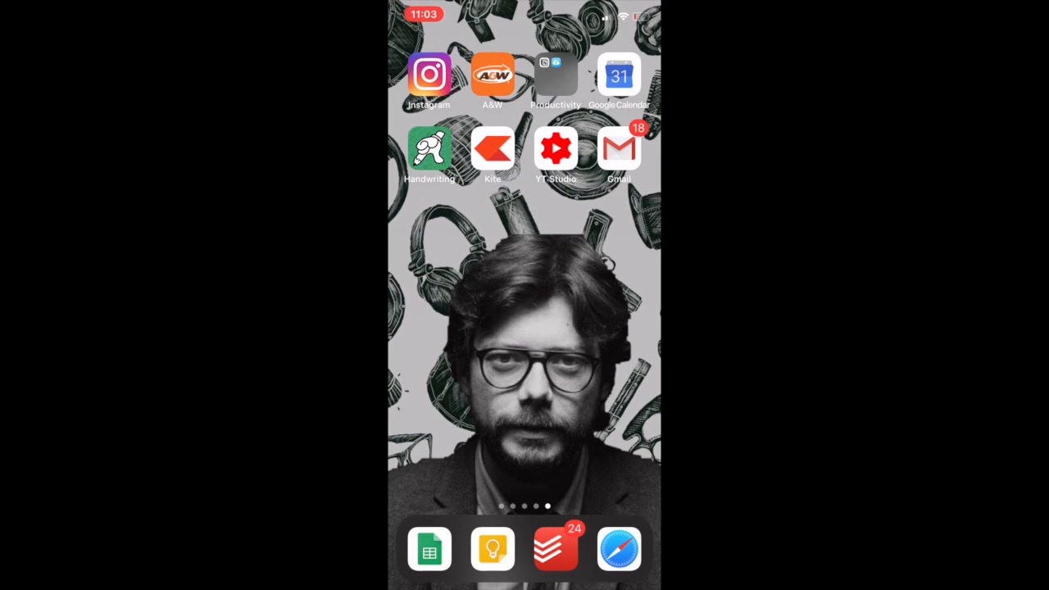
scroll("left", 3)
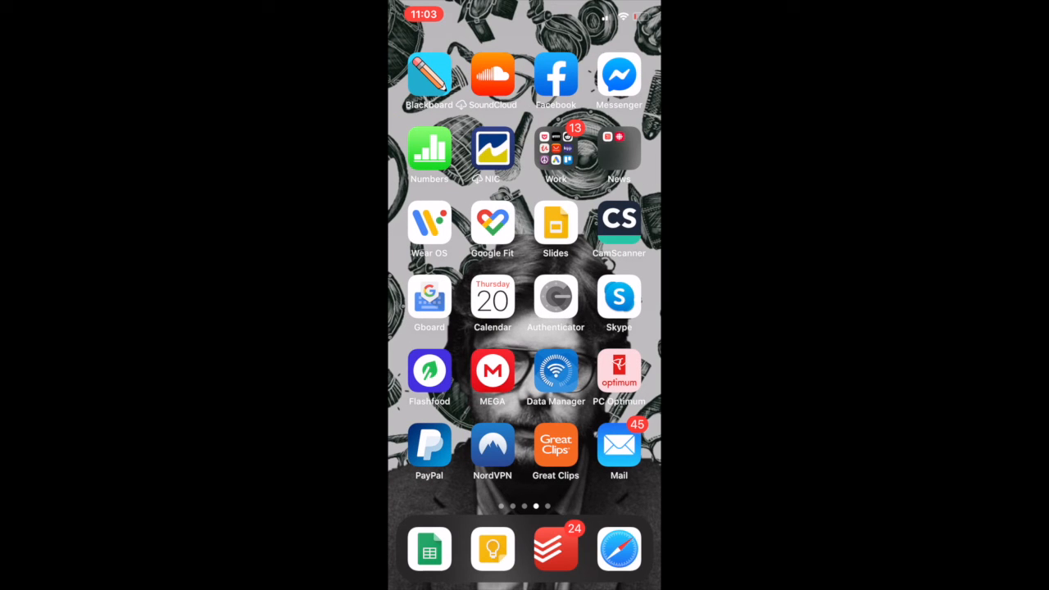
scroll("left", 3)
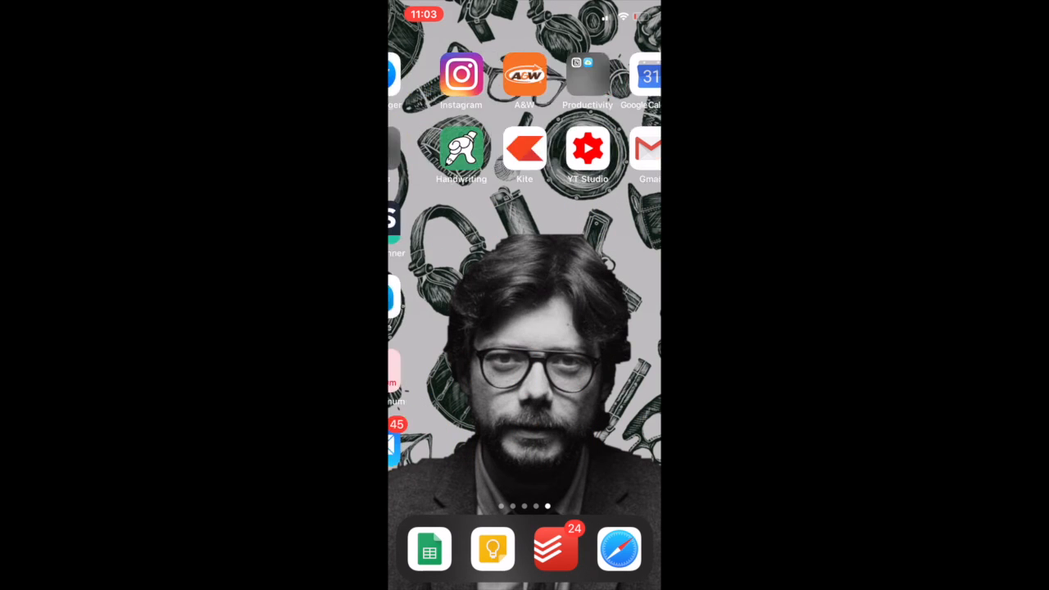